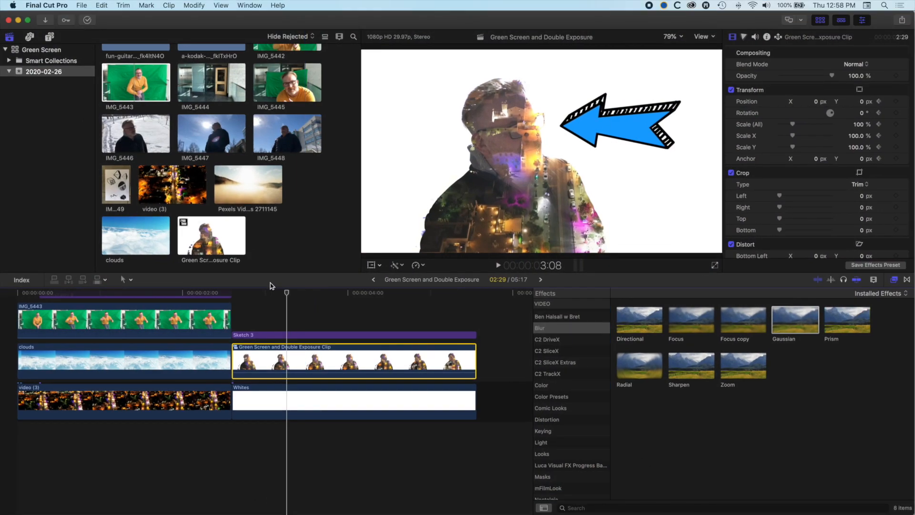
- Create a new 1080p HD 29.97p project named 'Double Exposure Demo'
click(81, 5)
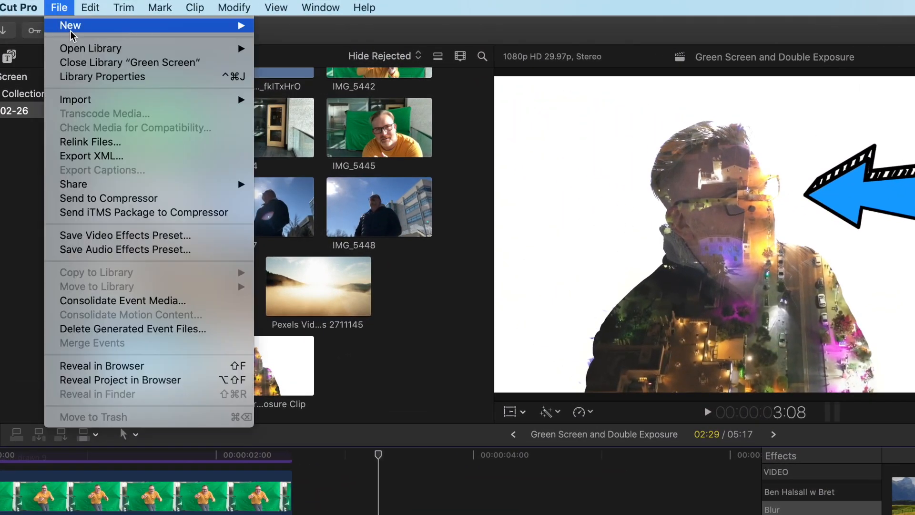
click(71, 25)
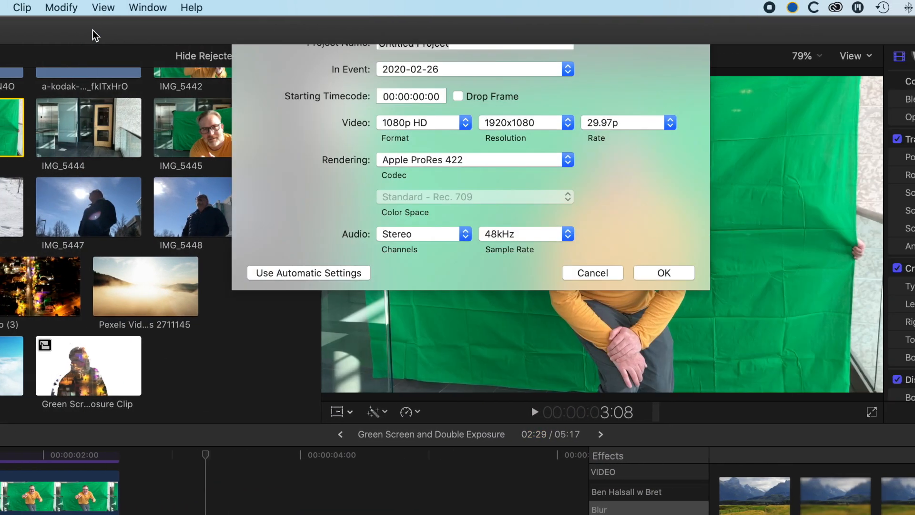
text(Double)
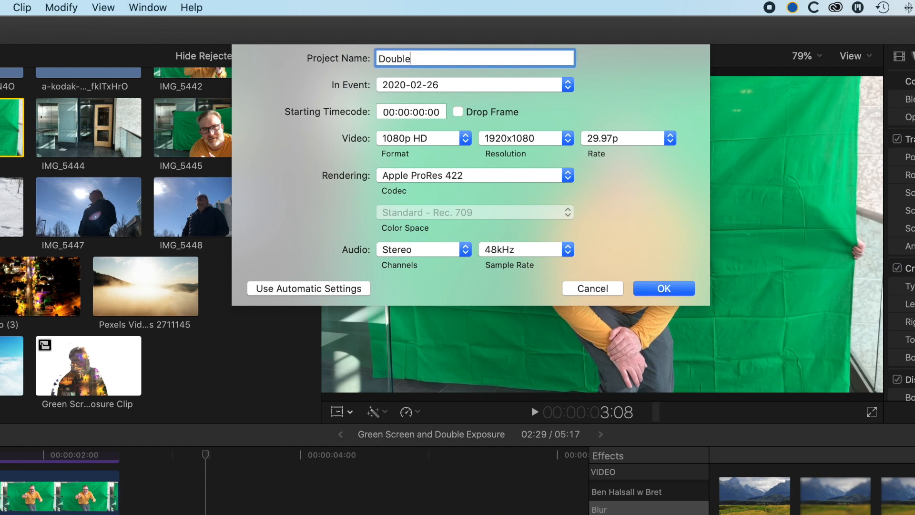
text(Expose)
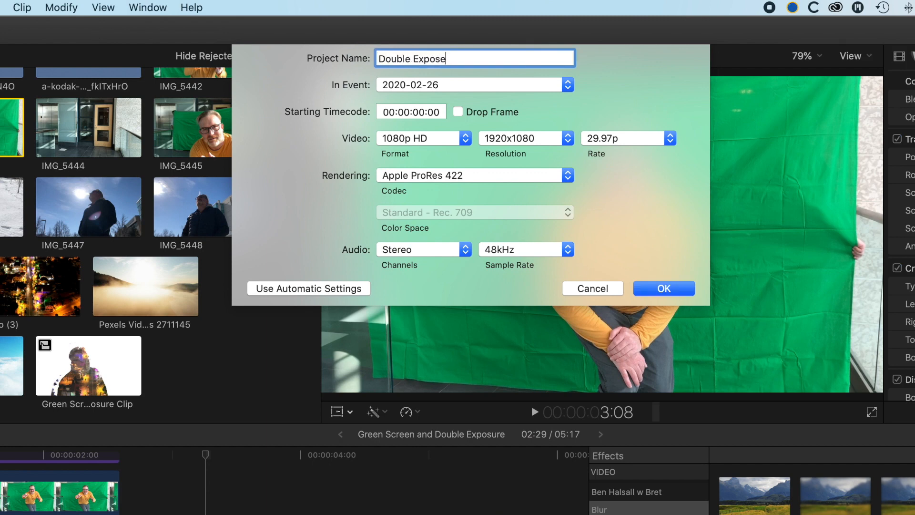
text(Demo)
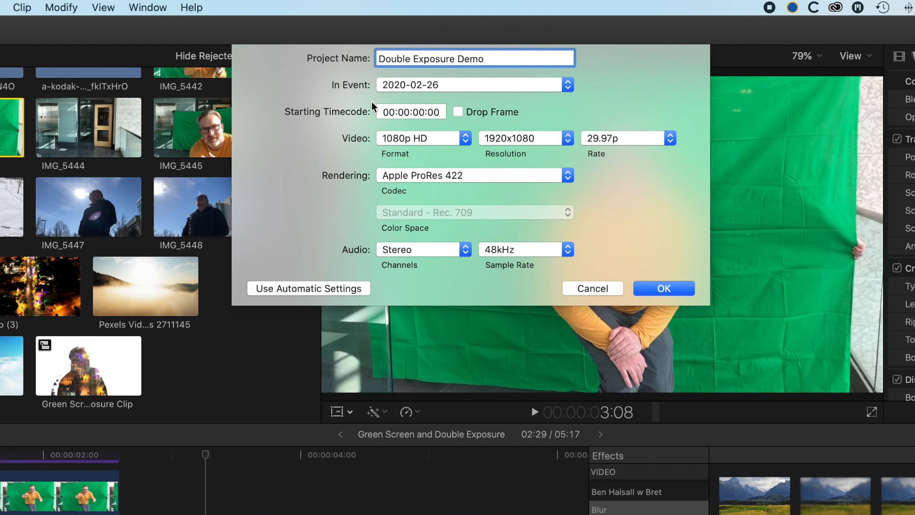
mouse_move(487, 143)
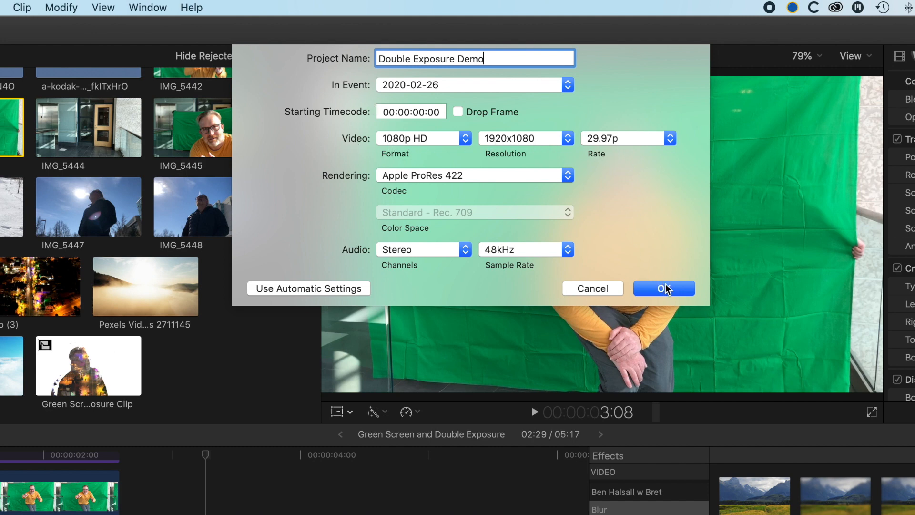
click(663, 288)
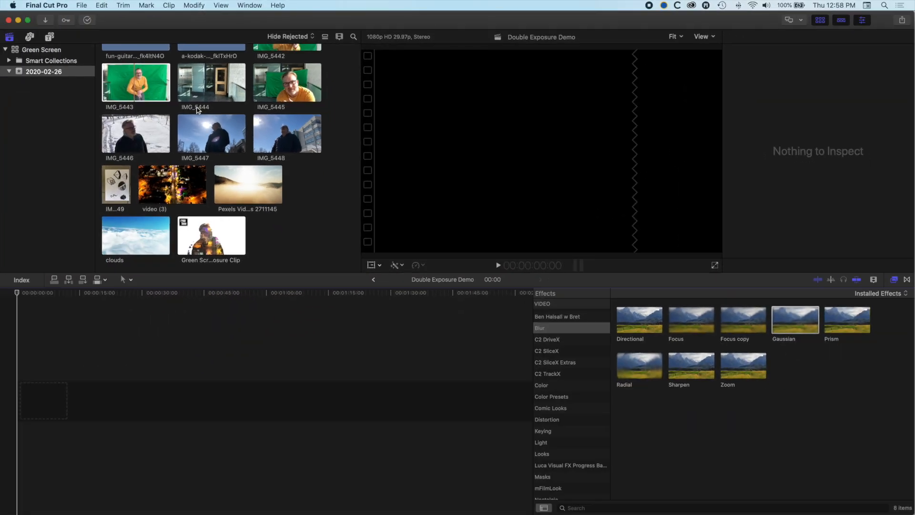
- Add IMG_5446 to the timeline and enable Stabilization in Tripod Mode
click(135, 133)
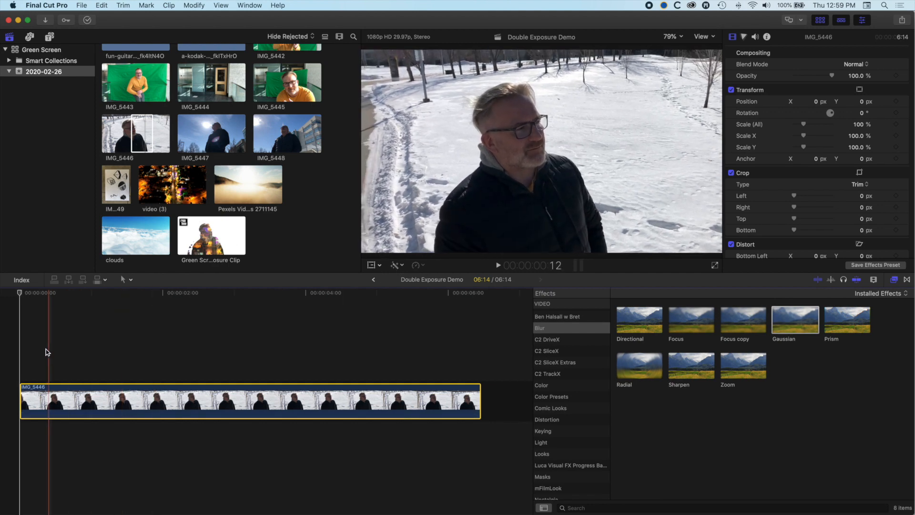
click(374, 317)
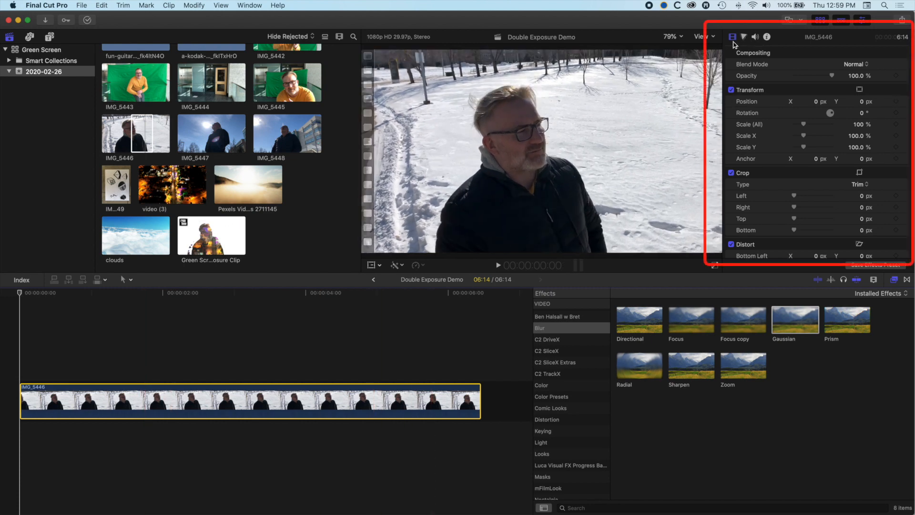
scroll(down, 3)
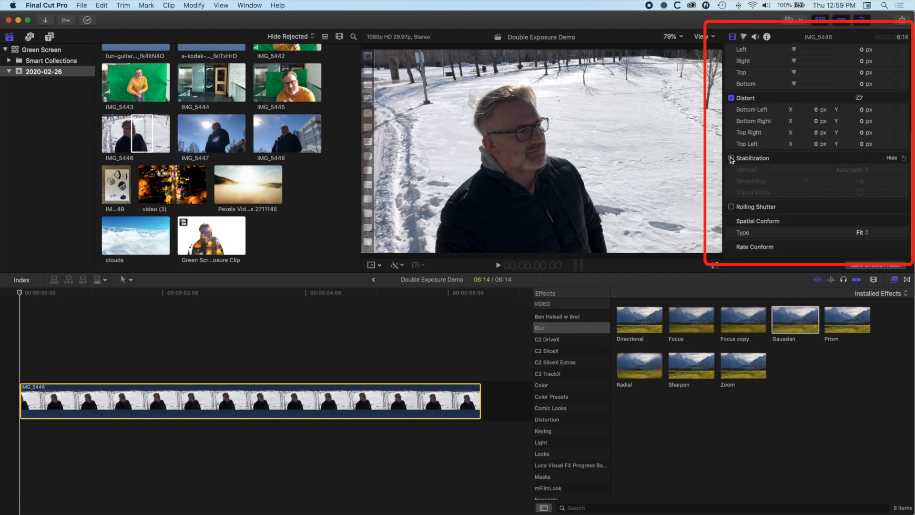
click(730, 158)
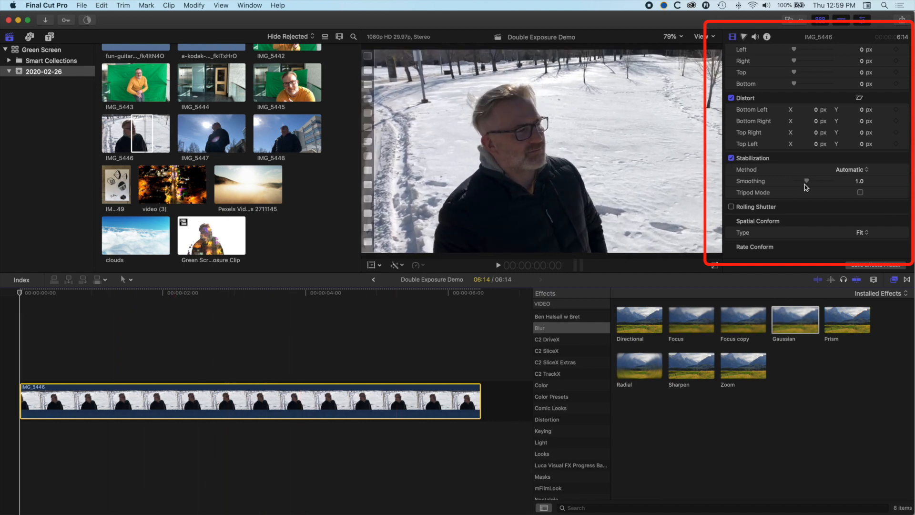
click(859, 193)
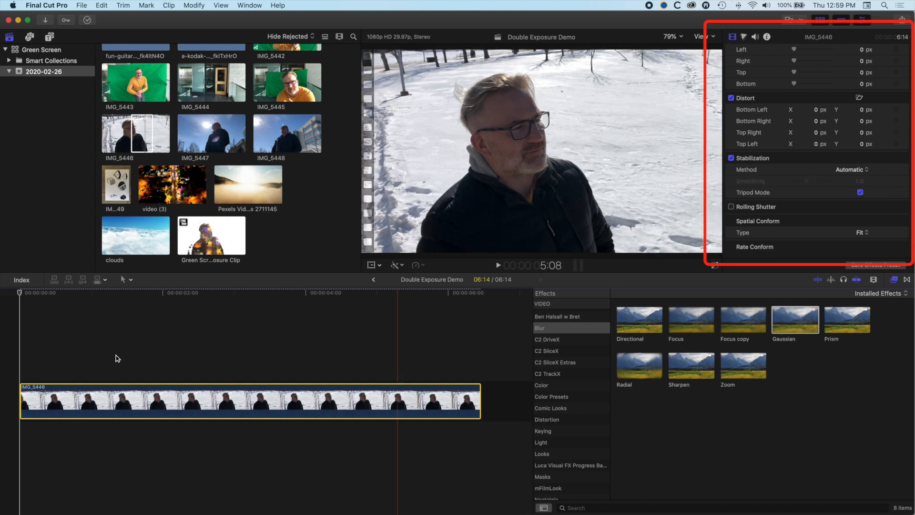
- Trim and slip the IMG_5446 clip to about four seconds
click(498, 265)
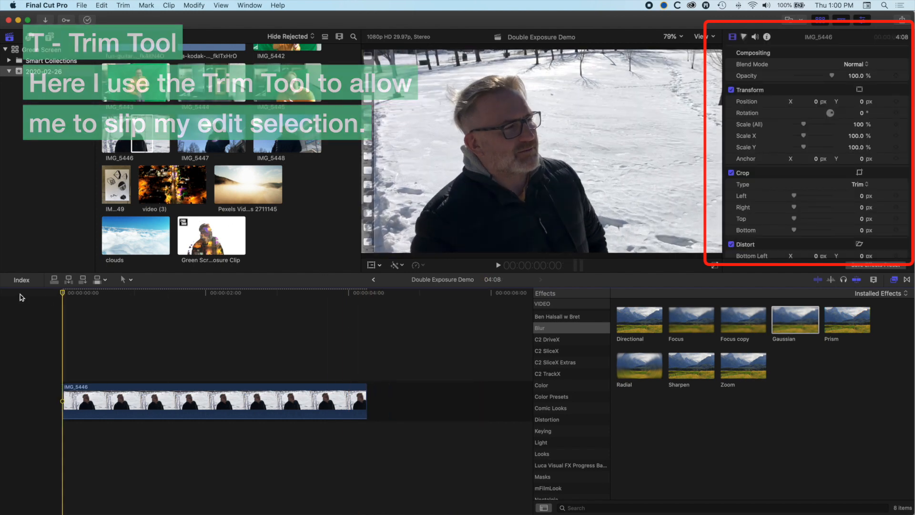
key(v)
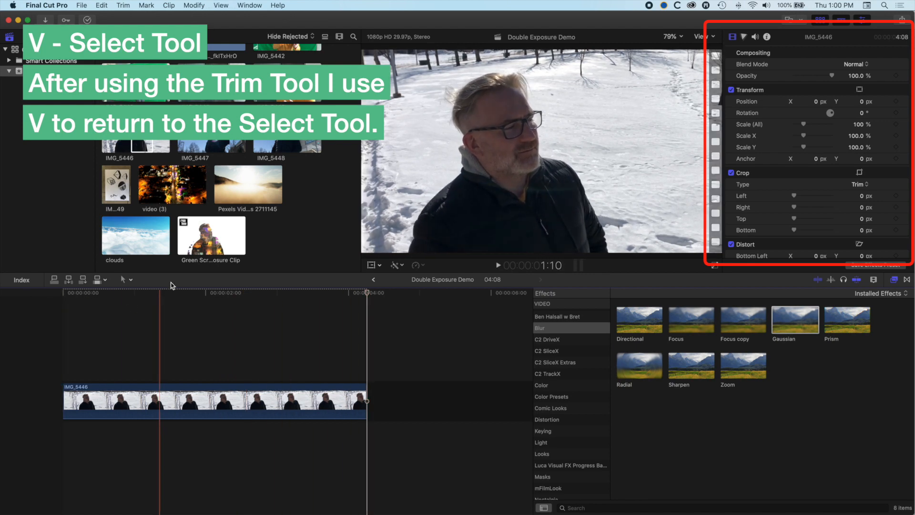
click(244, 296)
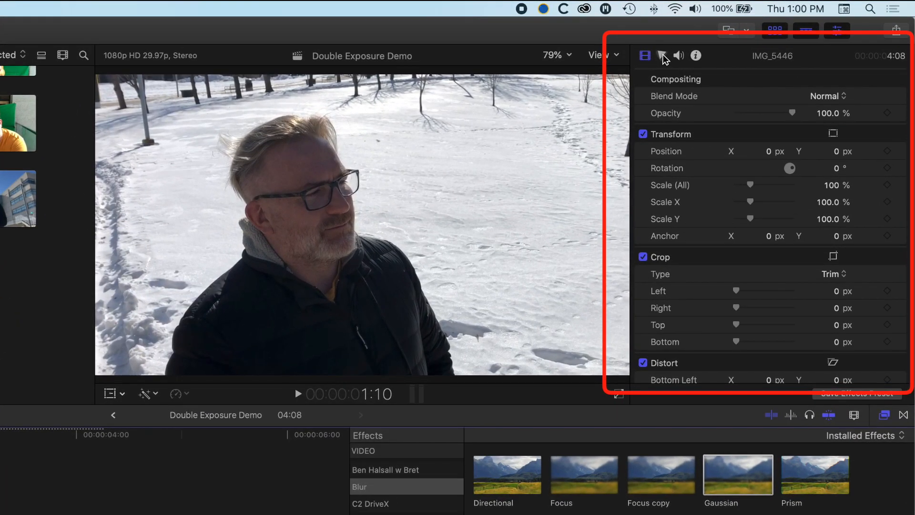
- Add a Color Board to IMG_5446: highlights 100%, darker master/shadows/midtones, saturation -100%
click(660, 56)
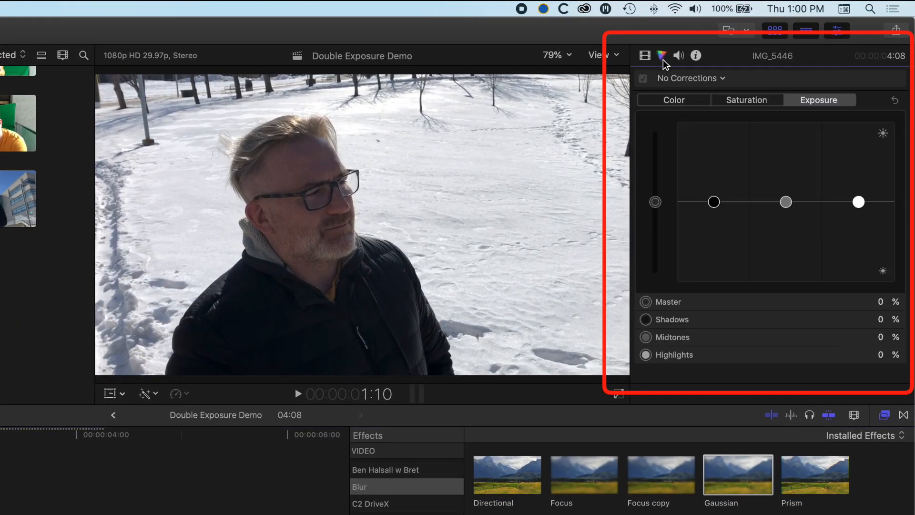
mouse_move(754, 80)
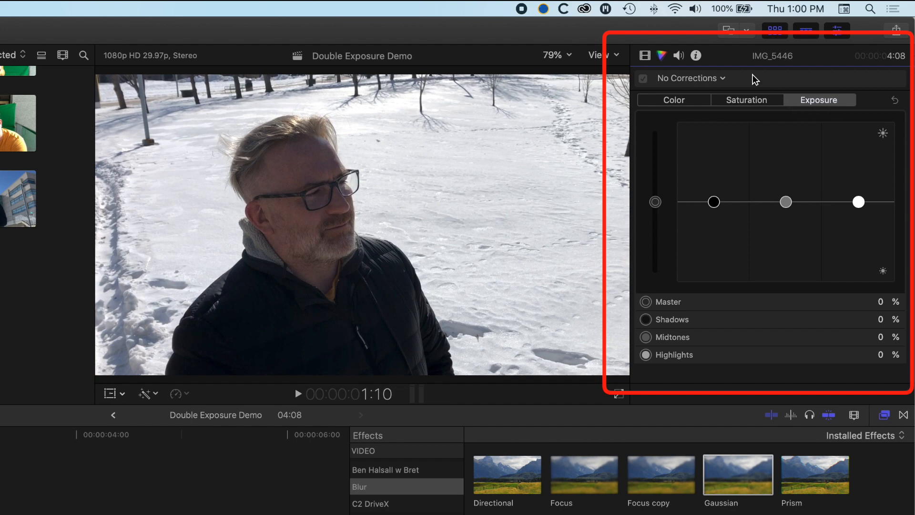
mouse_move(654, 208)
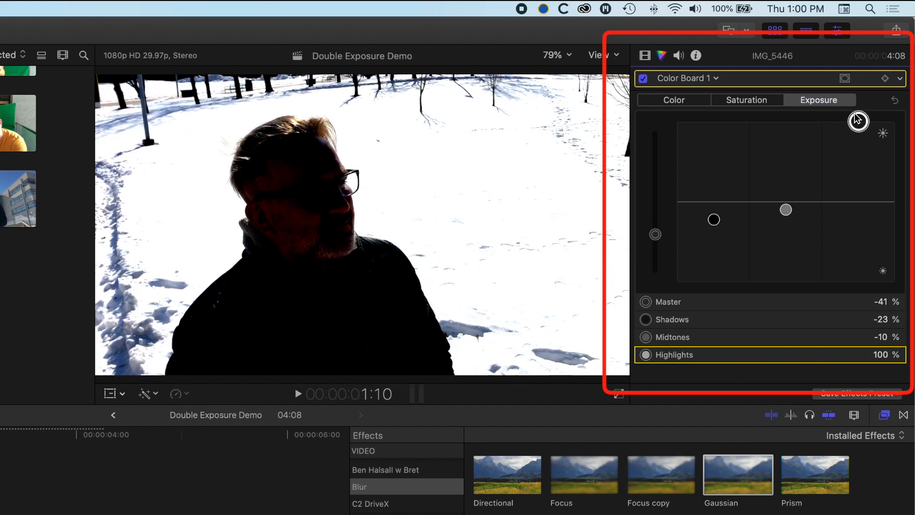
mouse_move(776, 107)
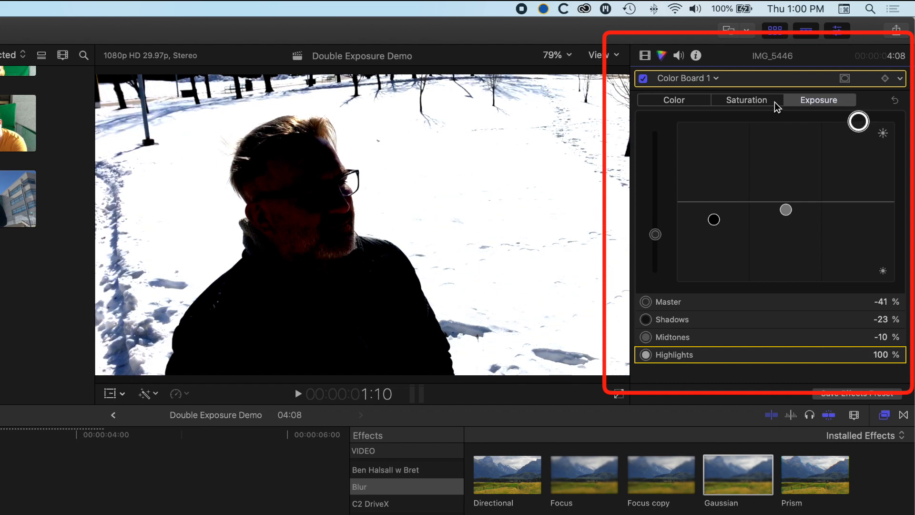
click(746, 100)
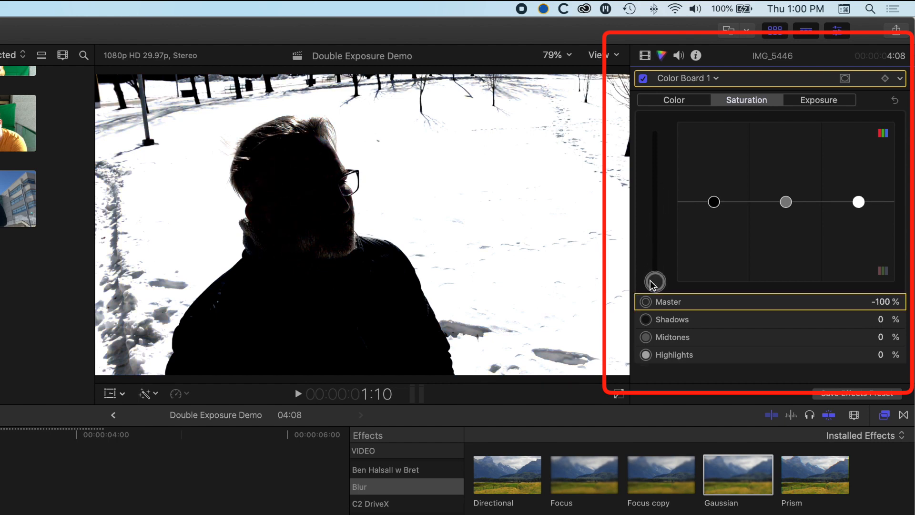
mouse_move(123, 356)
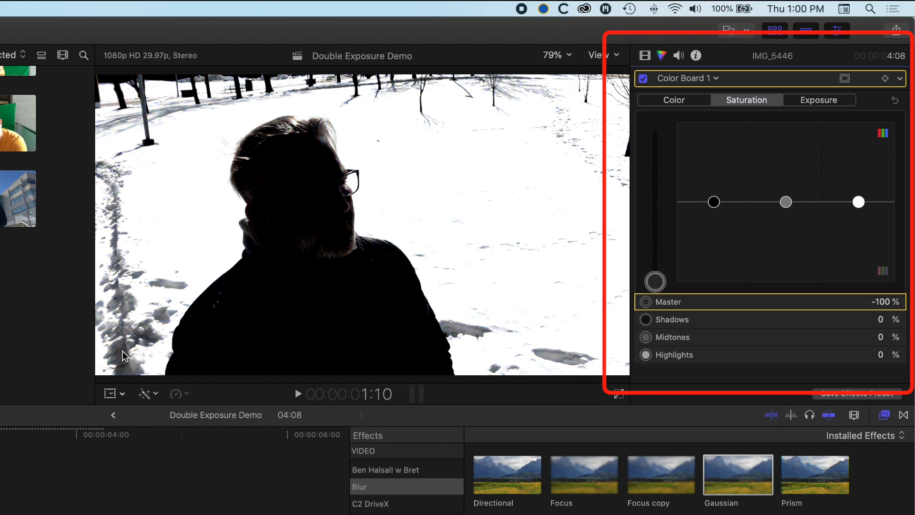
click(298, 394)
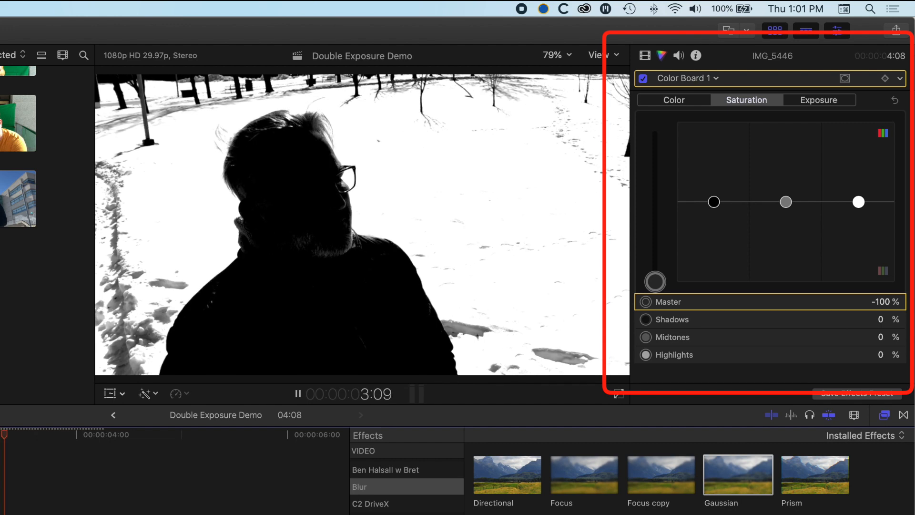
click(687, 77)
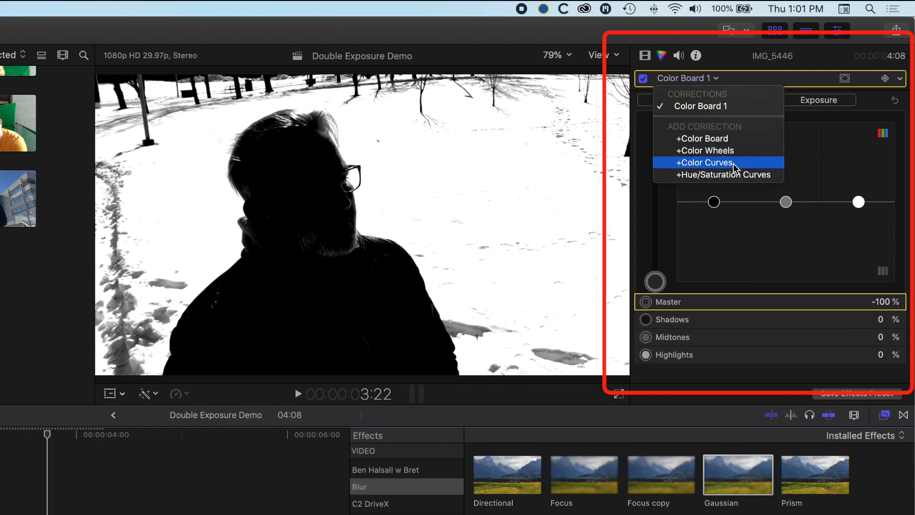
- Steepen IMG_5446's Luma curve to crush shadows and blow out highlights
click(706, 162)
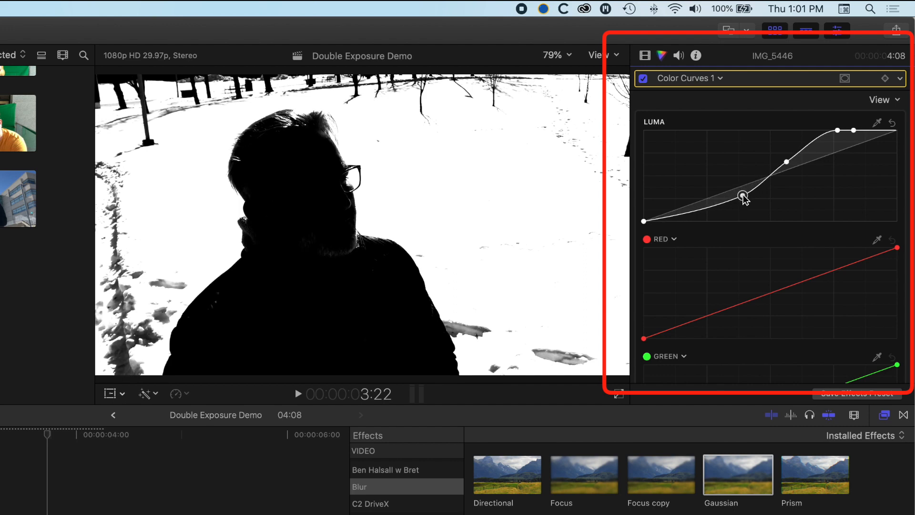
mouse_move(744, 195)
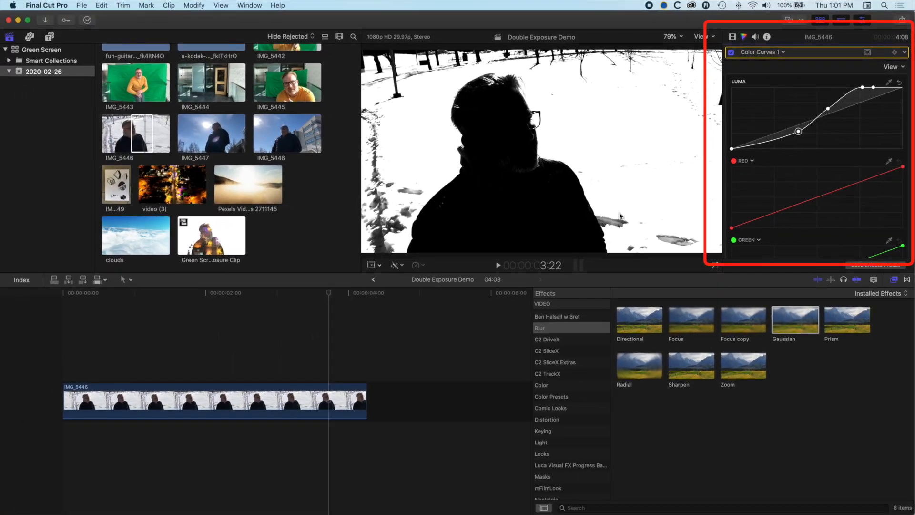
mouse_move(395, 237)
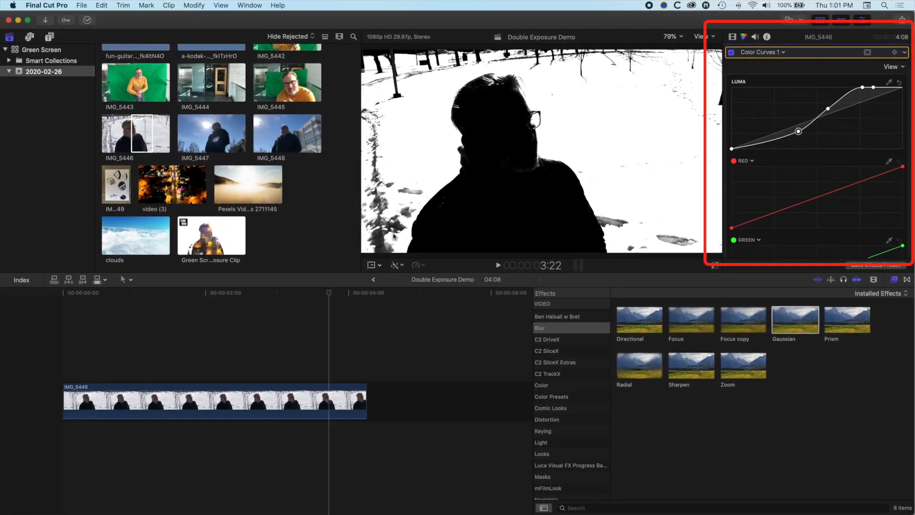
click(172, 184)
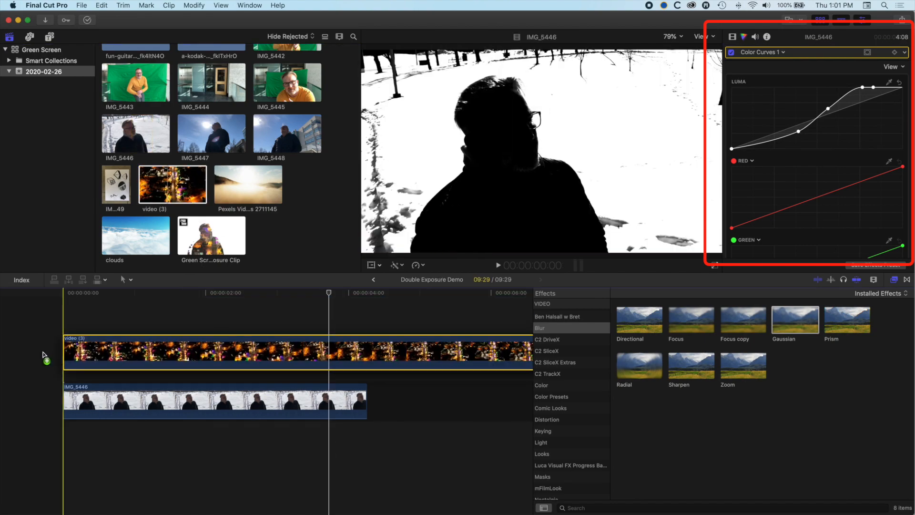
- Connect the night city aerial clip above IMG_5446 and set its Blend Mode to Lighten
click(362, 356)
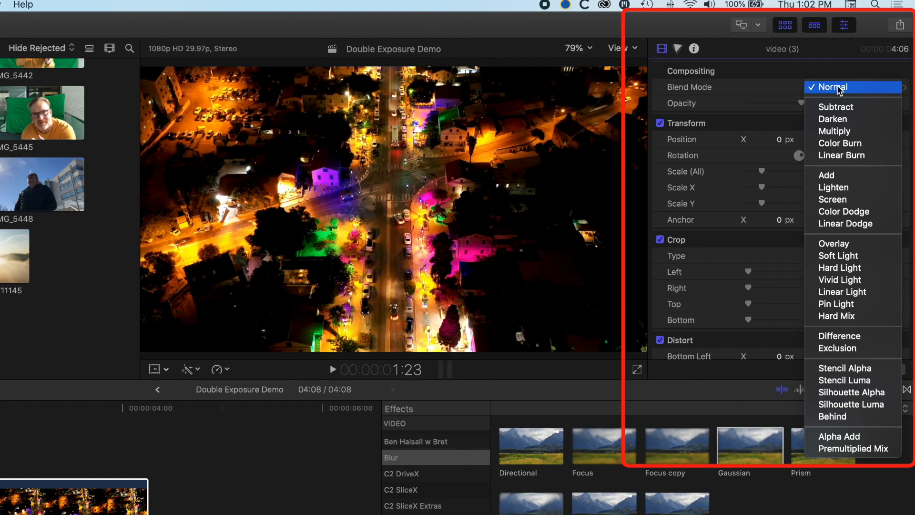
mouse_move(834, 187)
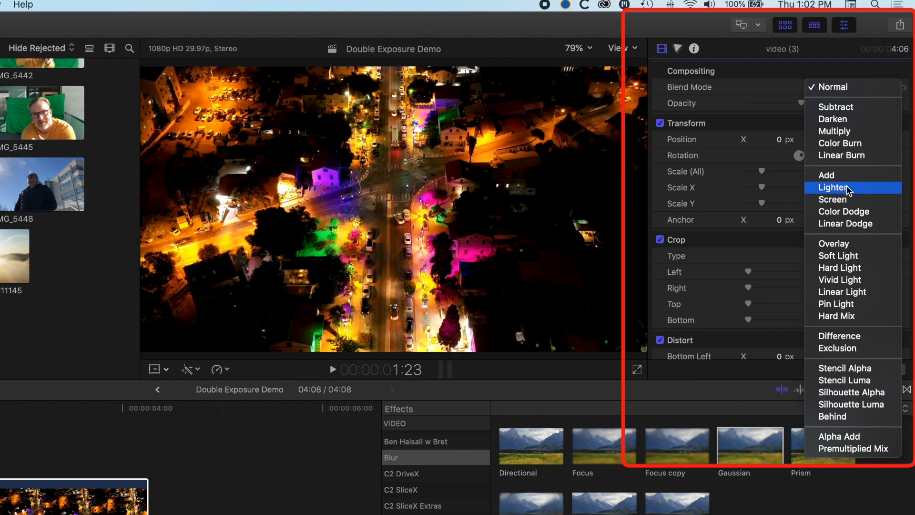
click(834, 187)
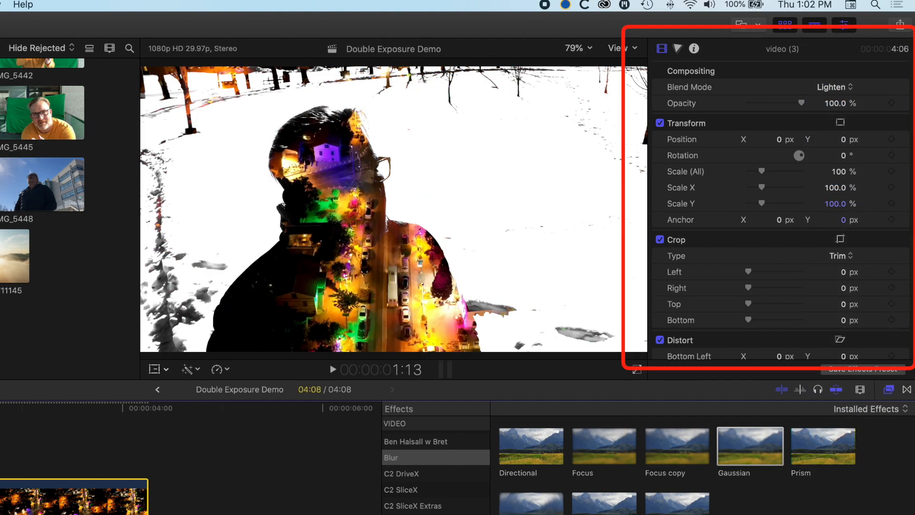
click(332, 369)
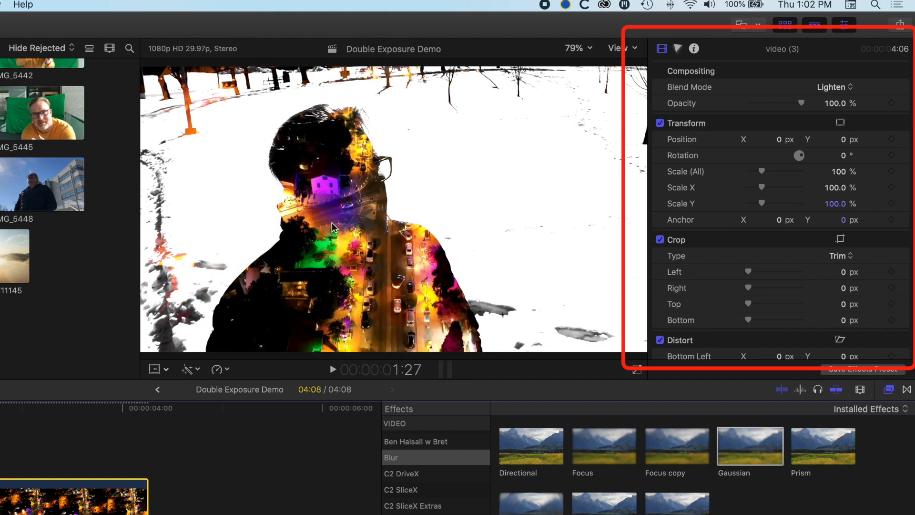
mouse_move(298, 237)
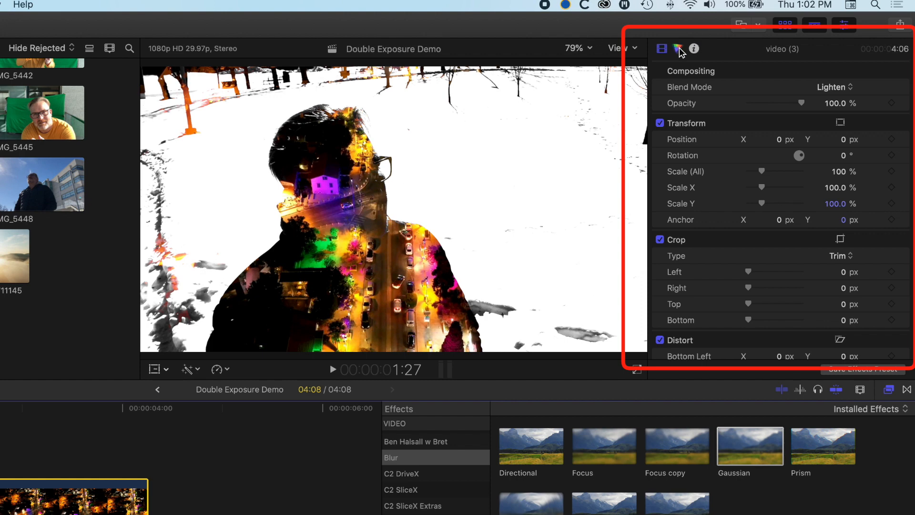
- Add a Color Board exposure correction to the city clip: shadows 16%, highlights -29%
click(676, 49)
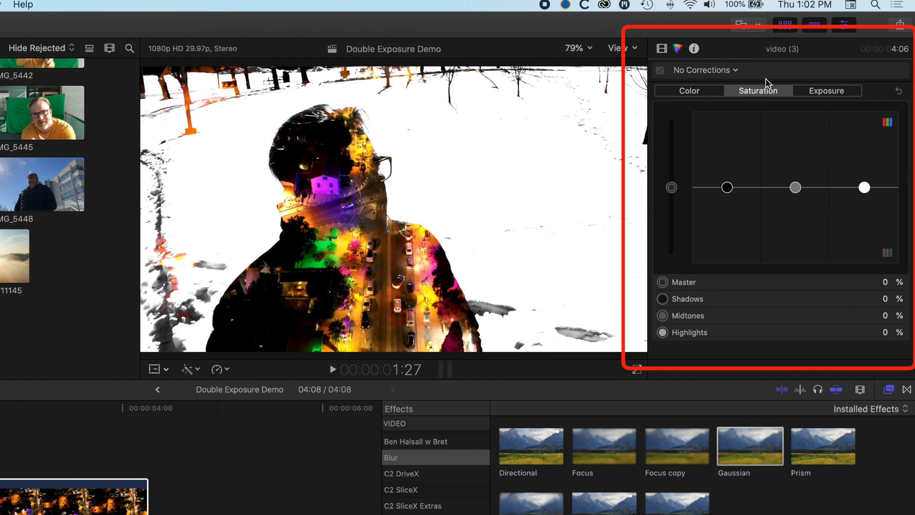
click(826, 90)
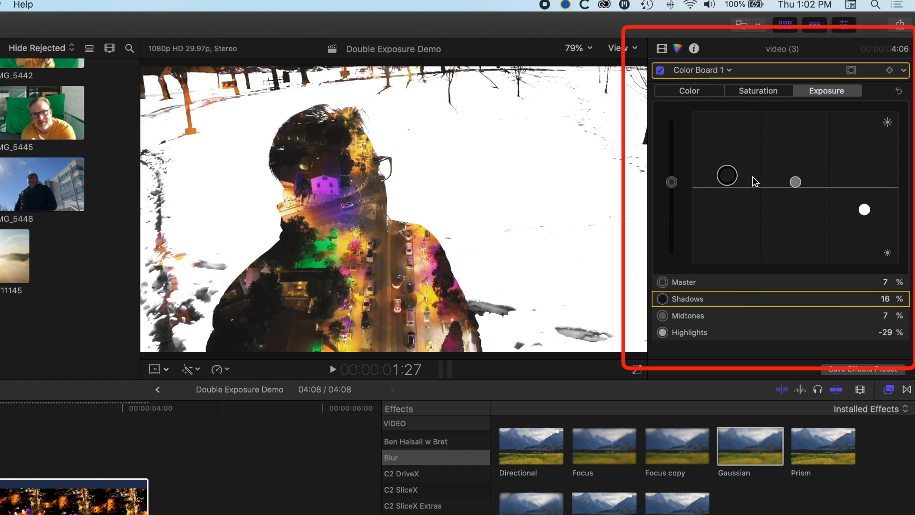
click(660, 70)
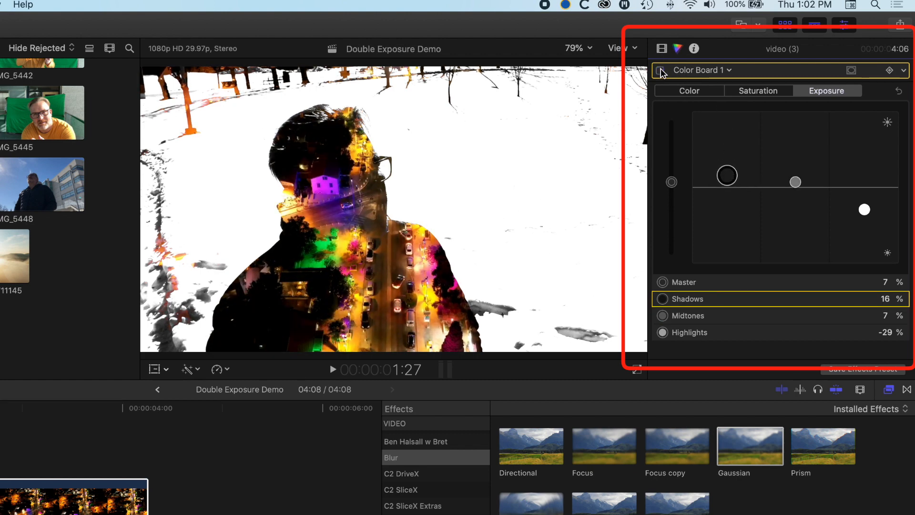
click(660, 71)
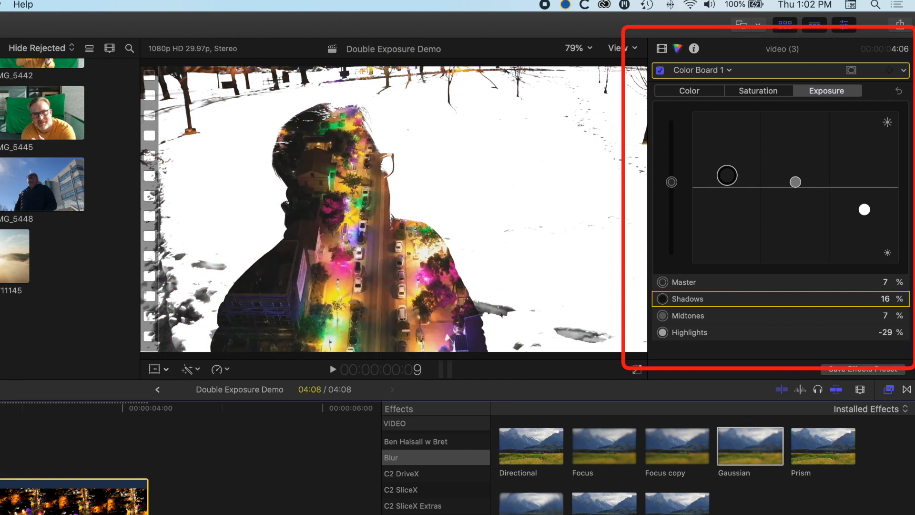
click(332, 369)
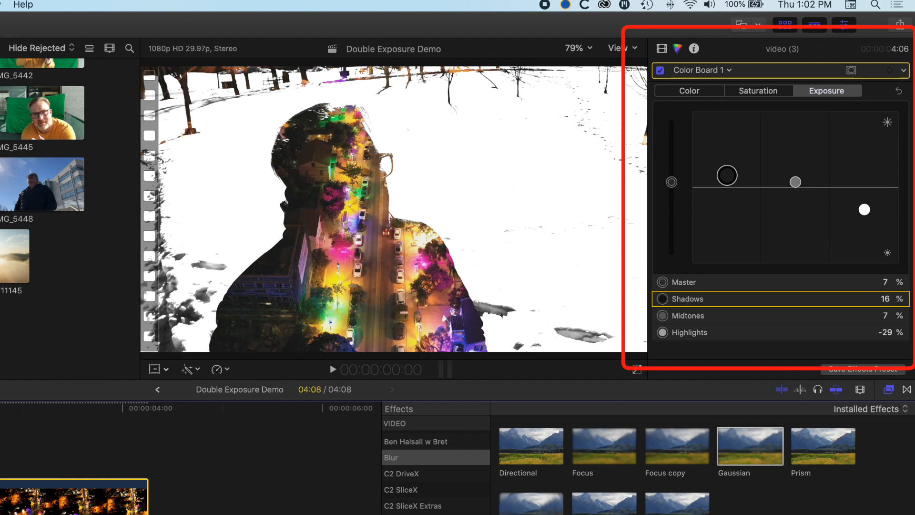
mouse_move(511, 216)
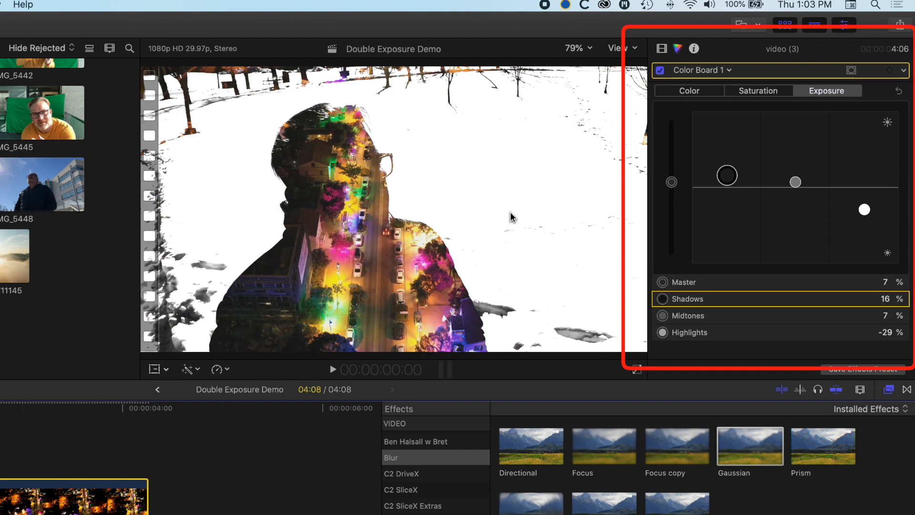
mouse_move(505, 224)
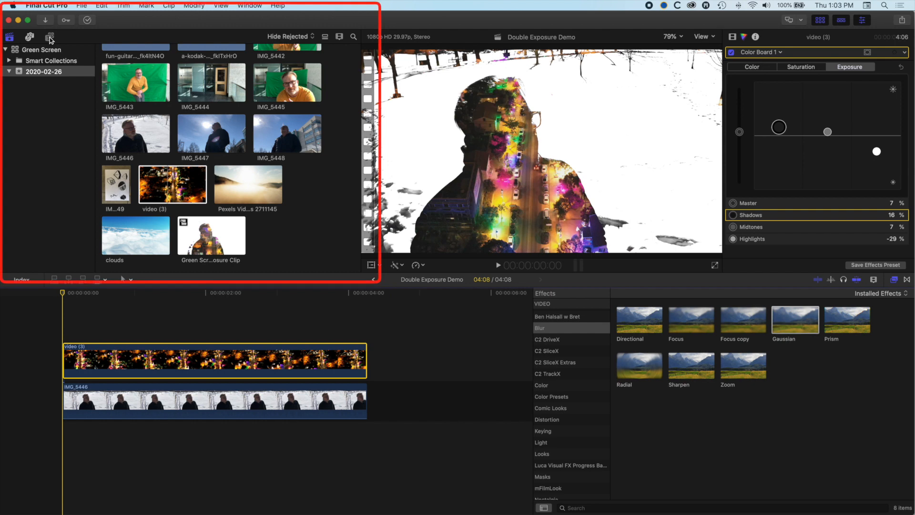
- Place the Whites solid generator beneath the silhouette and city clips
click(49, 37)
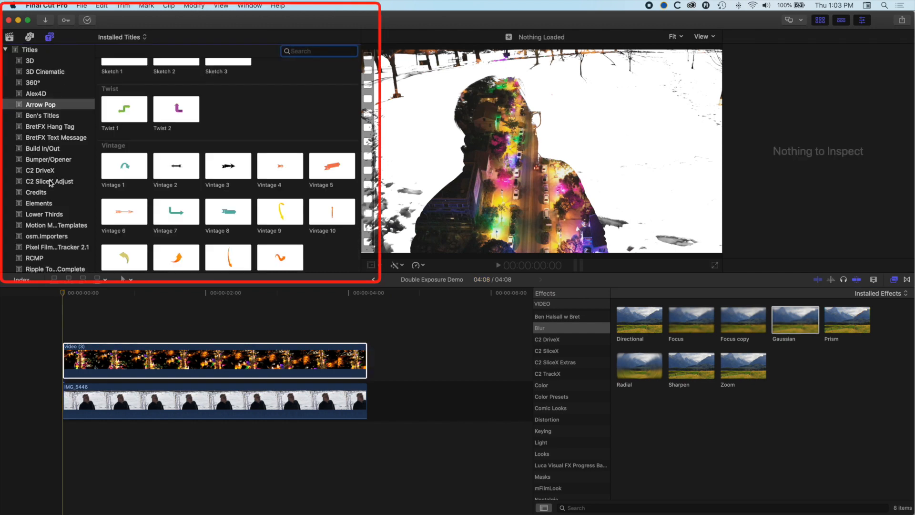
scroll(down, 3)
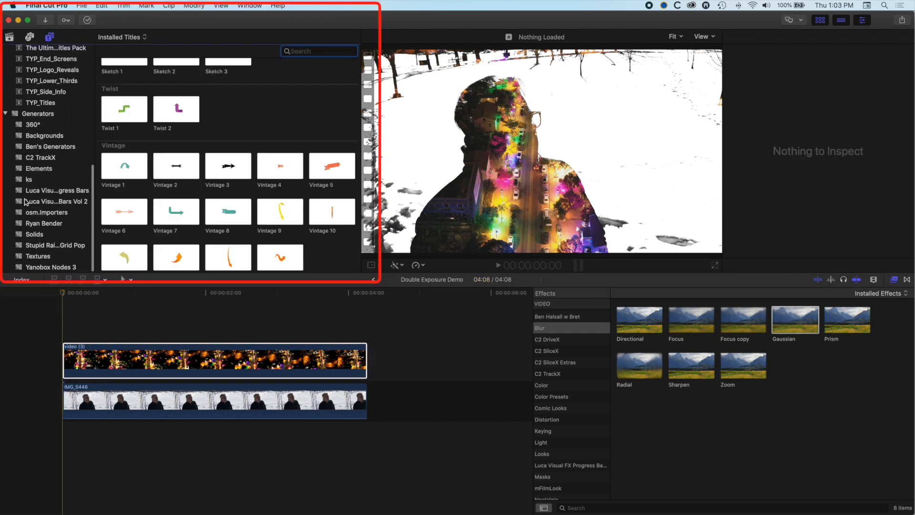
click(35, 234)
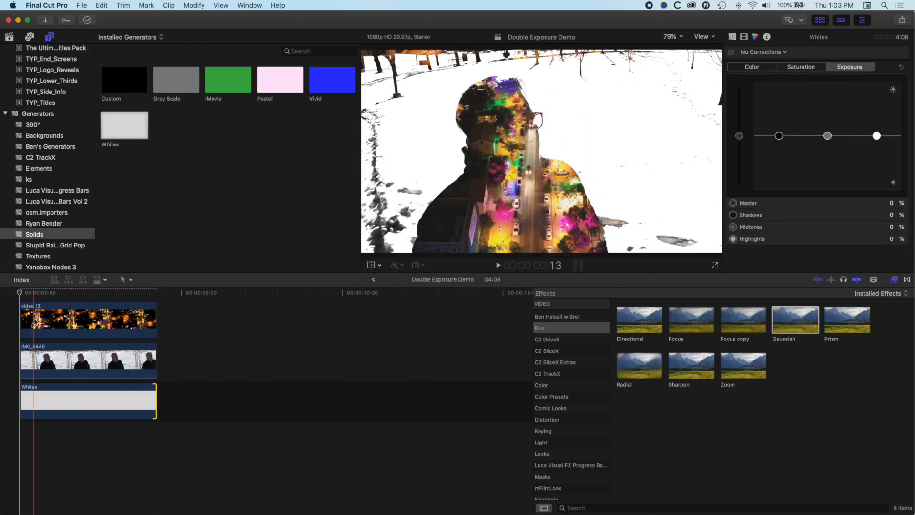
- Change the Whites generator color from Smokey to Bright White
click(79, 400)
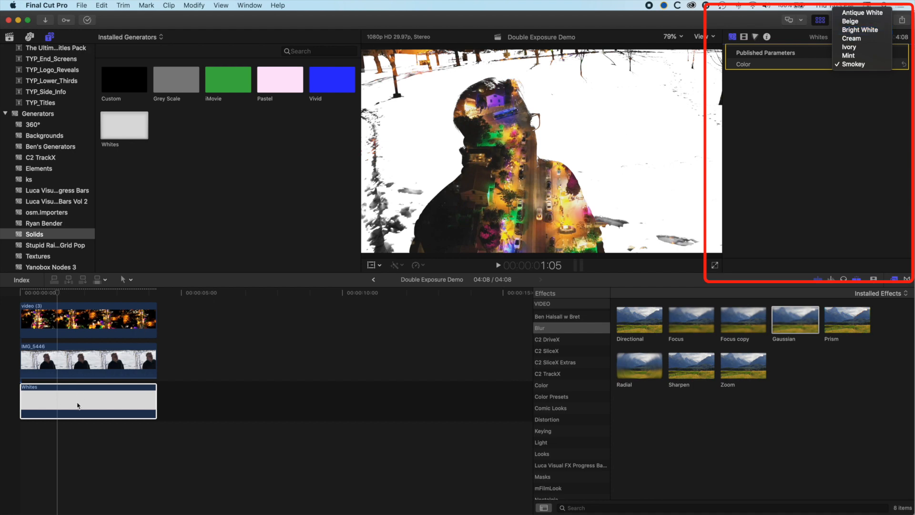
mouse_move(861, 30)
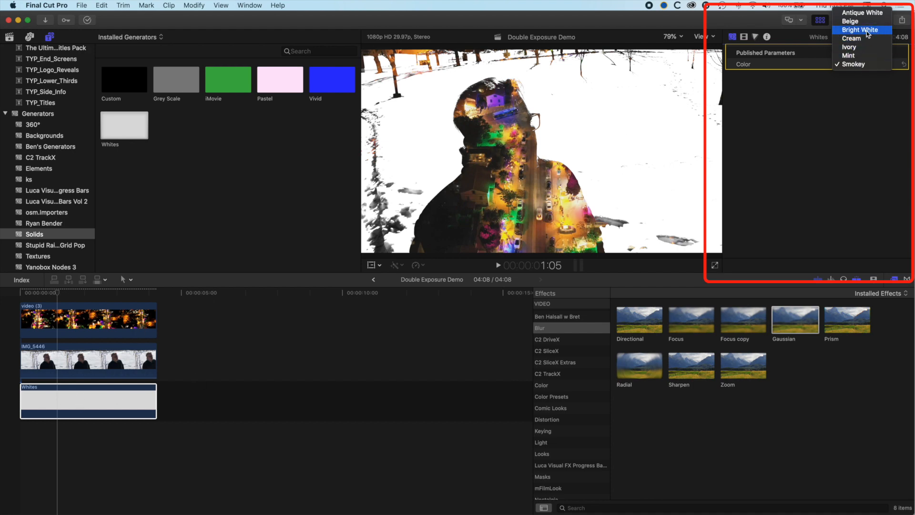
click(860, 30)
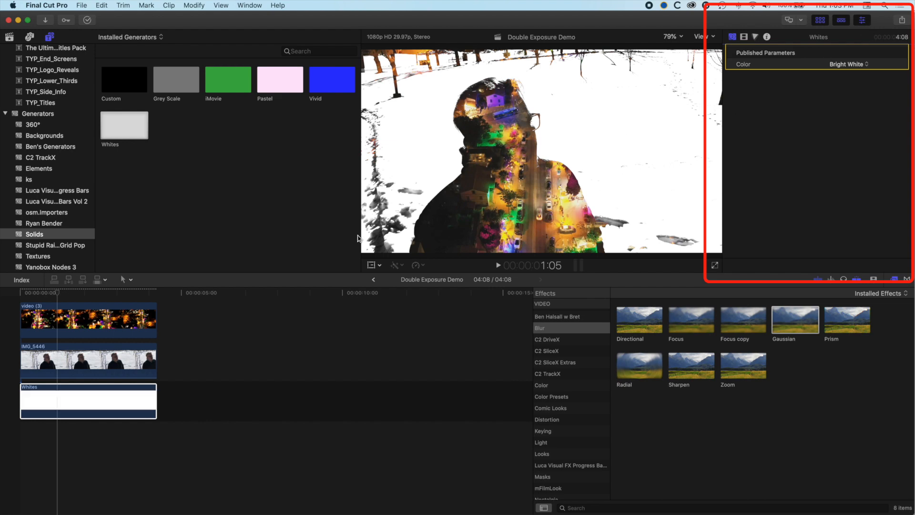
click(87, 361)
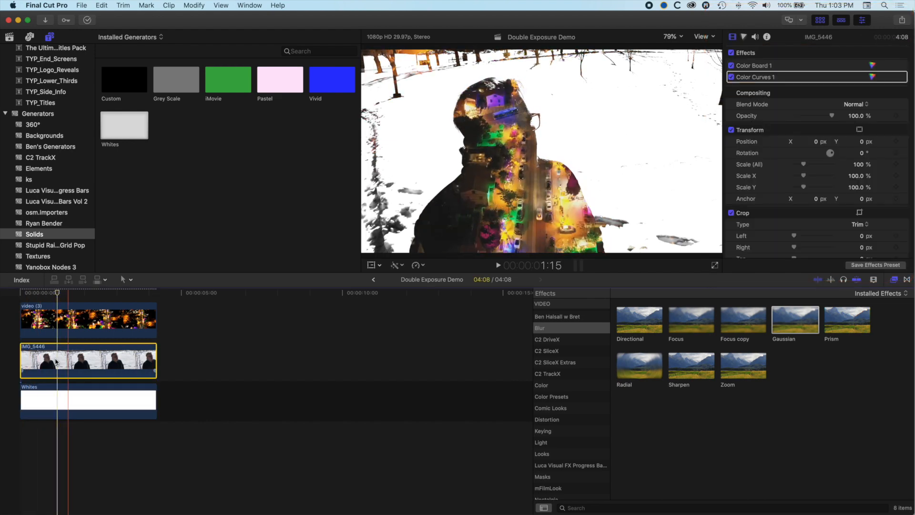
- Apply a Draw Mask effect to the IMG_5446 silhouette clip
click(327, 348)
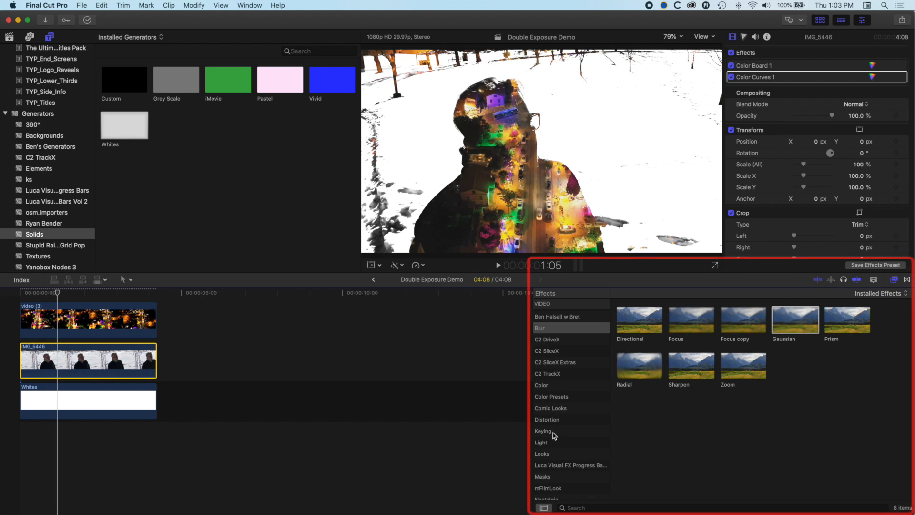
click(542, 476)
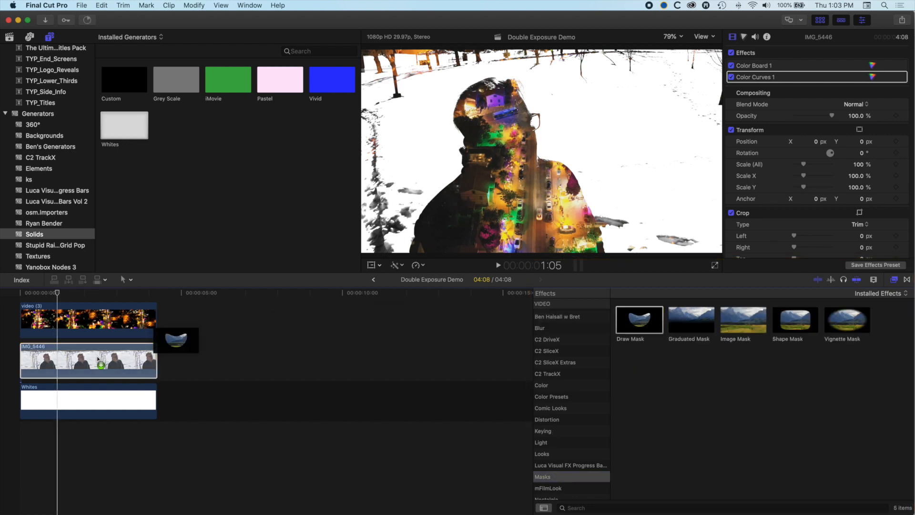
double_click(638, 319)
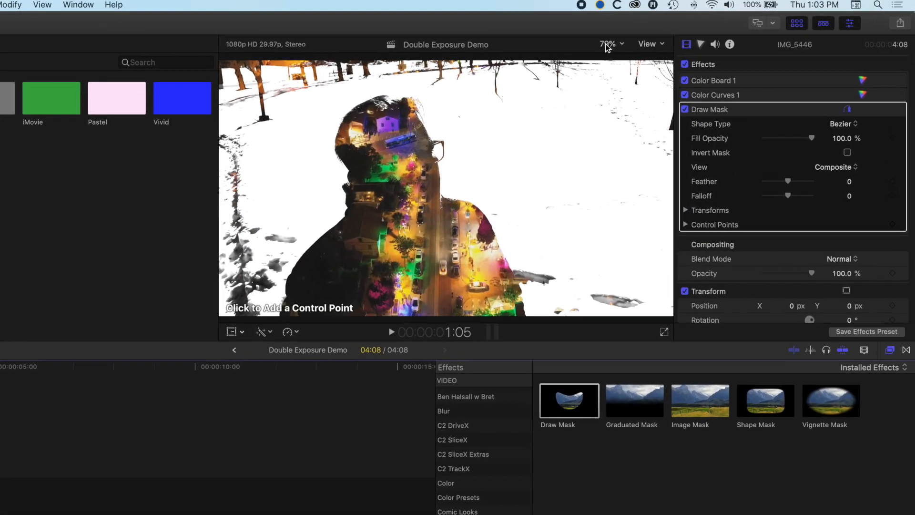
- Trace Bezier mask points along the man's silhouette edges, zooming the viewer as needed
click(608, 44)
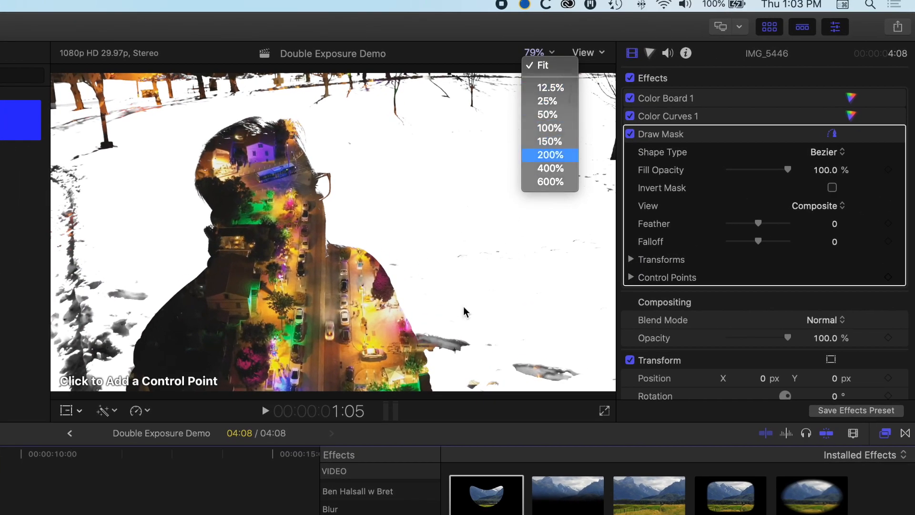
click(549, 154)
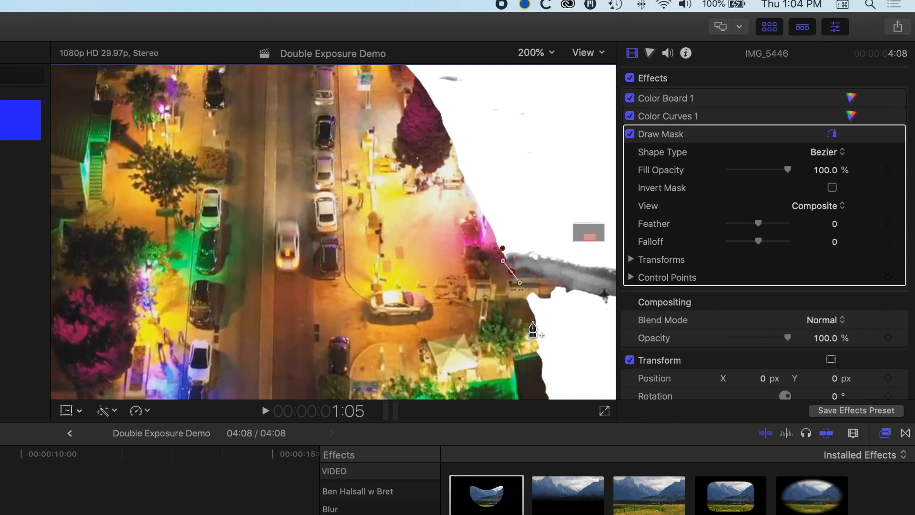
click(528, 305)
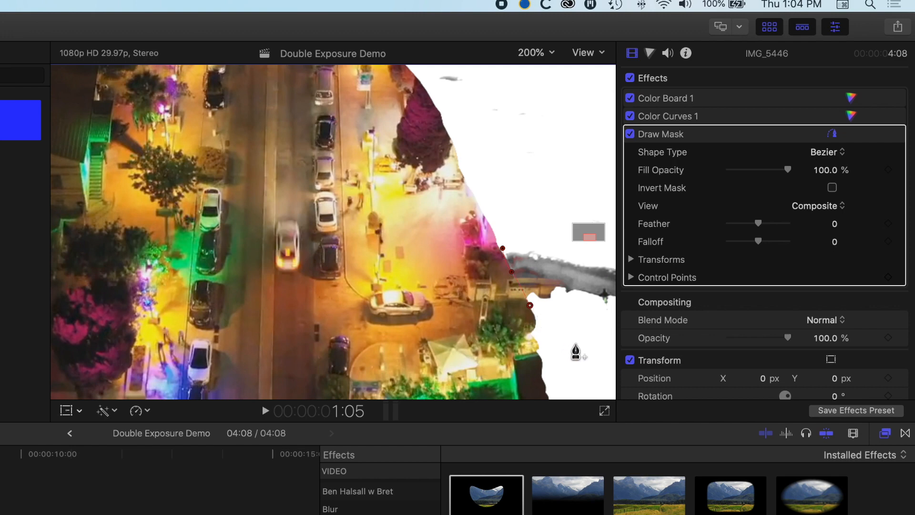
click(532, 52)
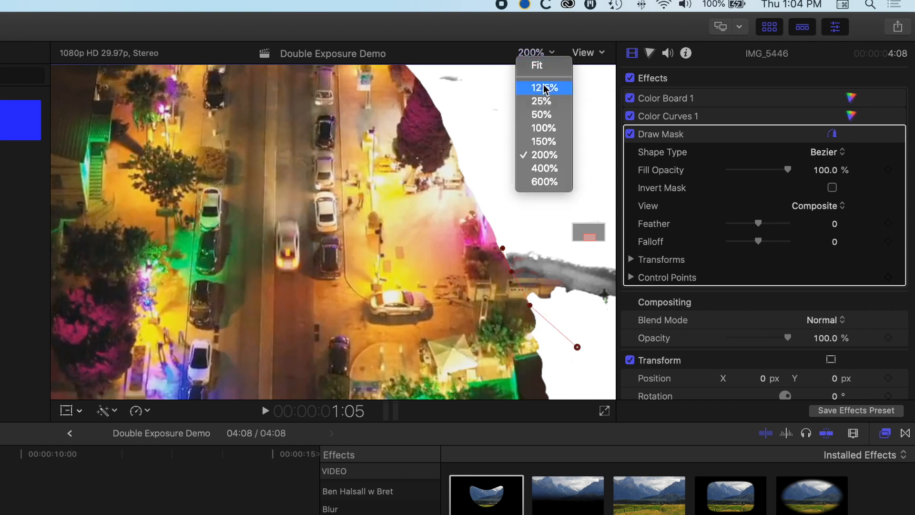
click(541, 115)
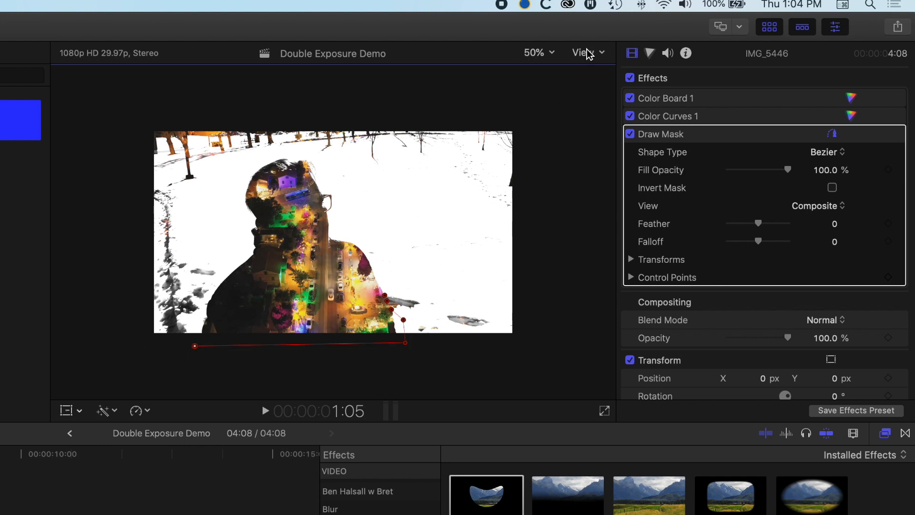
click(535, 52)
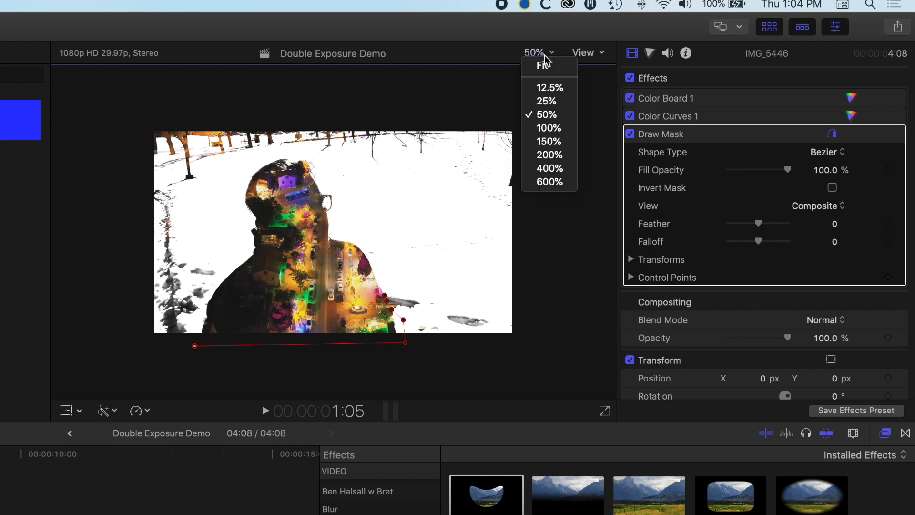
click(547, 127)
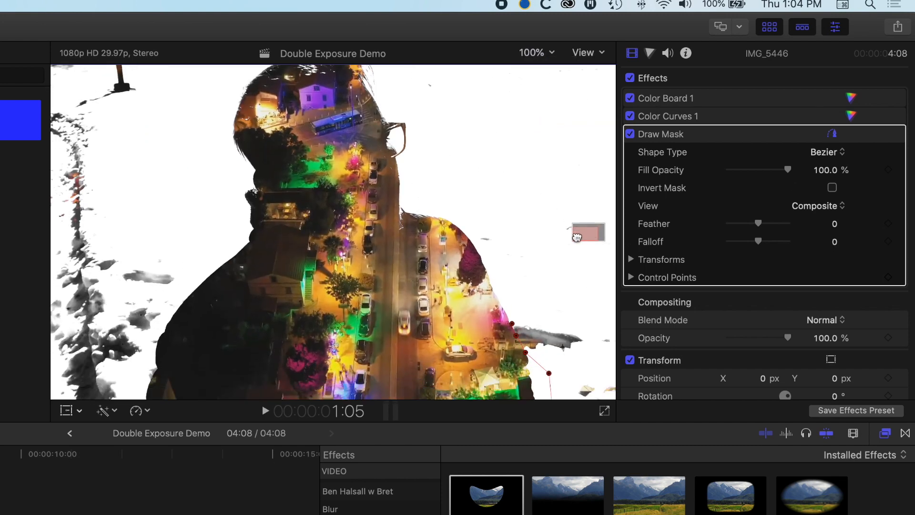
click(531, 52)
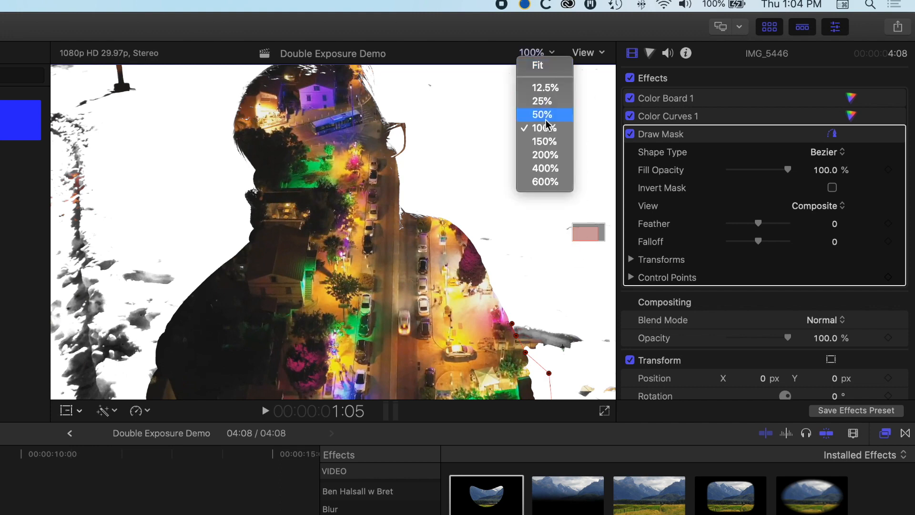
click(544, 156)
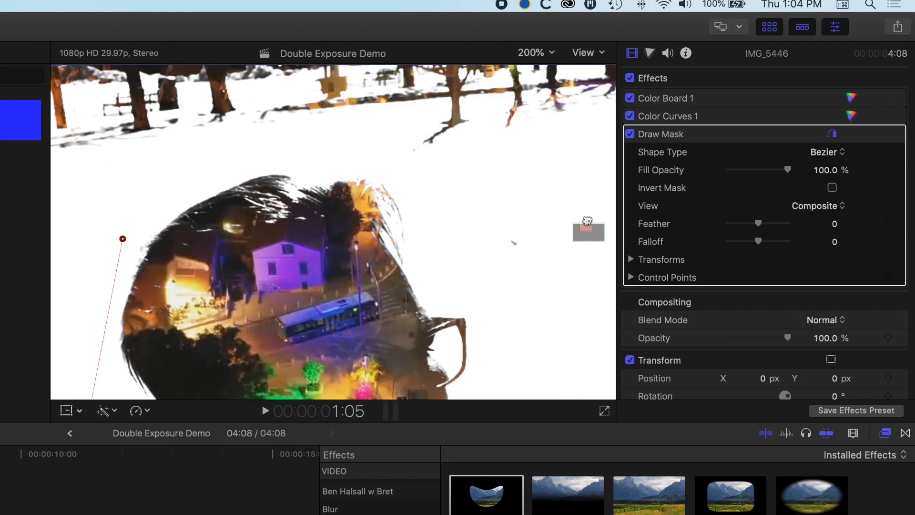
click(470, 263)
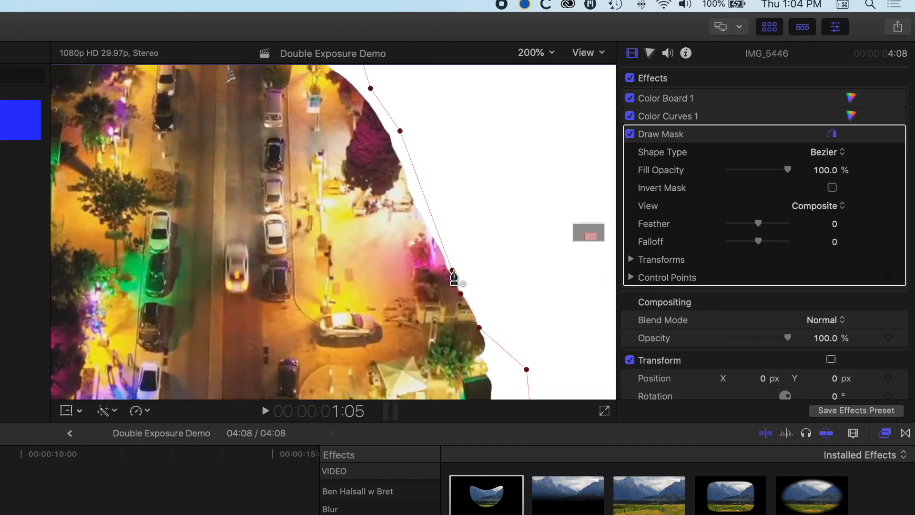
click(532, 53)
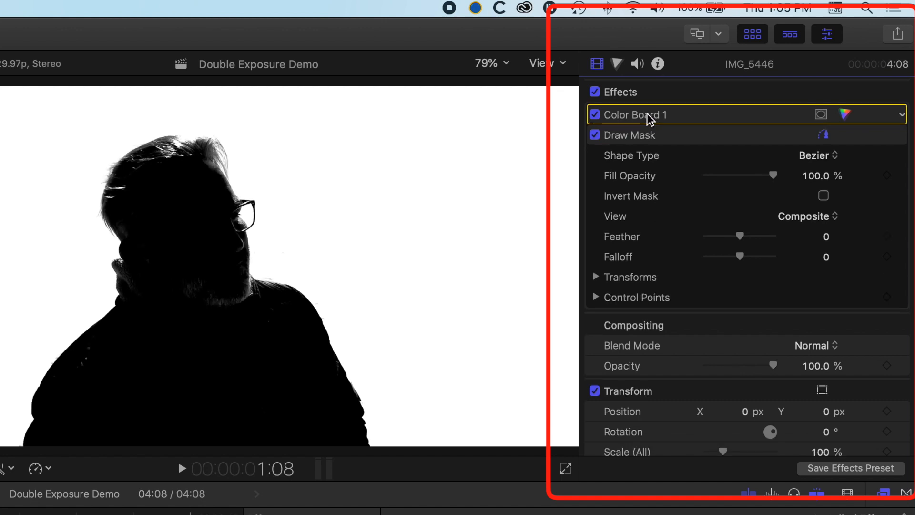
mouse_move(849, 120)
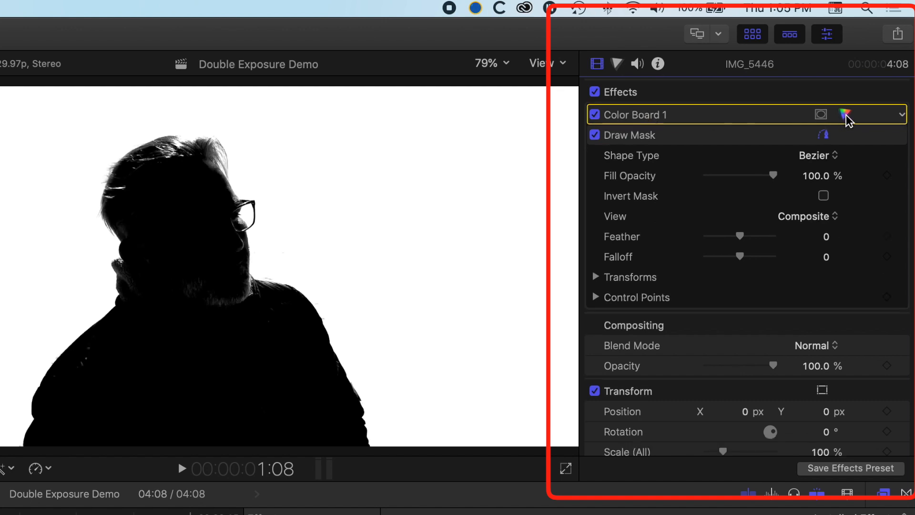
- Raise the face clip's Color Board exposure: shadows 24%, midtones 58%, highlights 90%
click(845, 115)
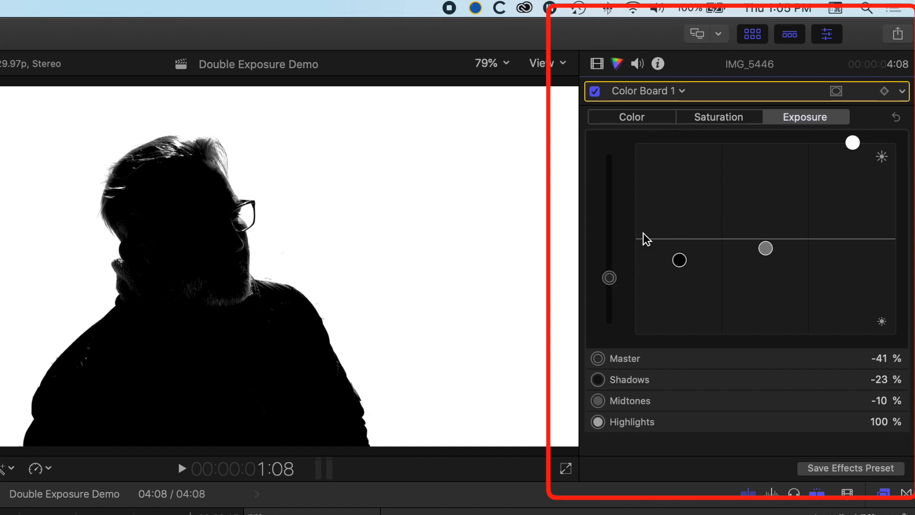
click(718, 117)
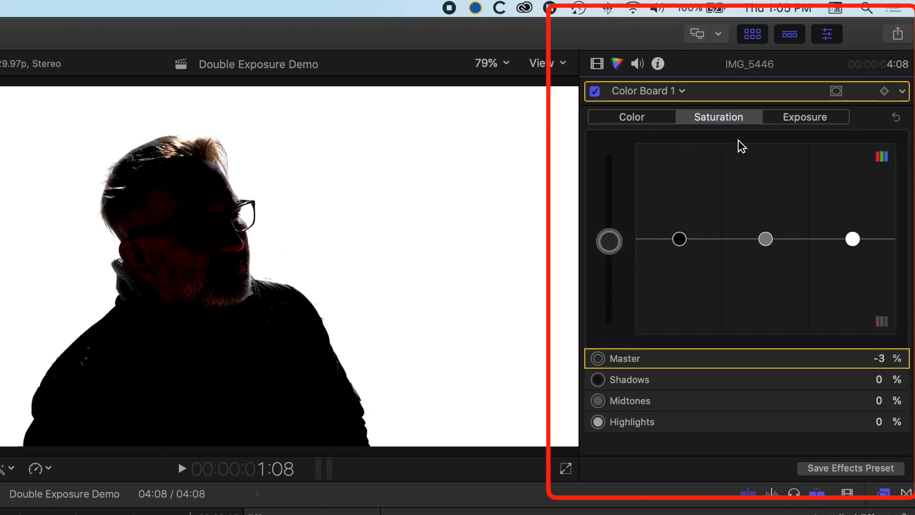
click(804, 117)
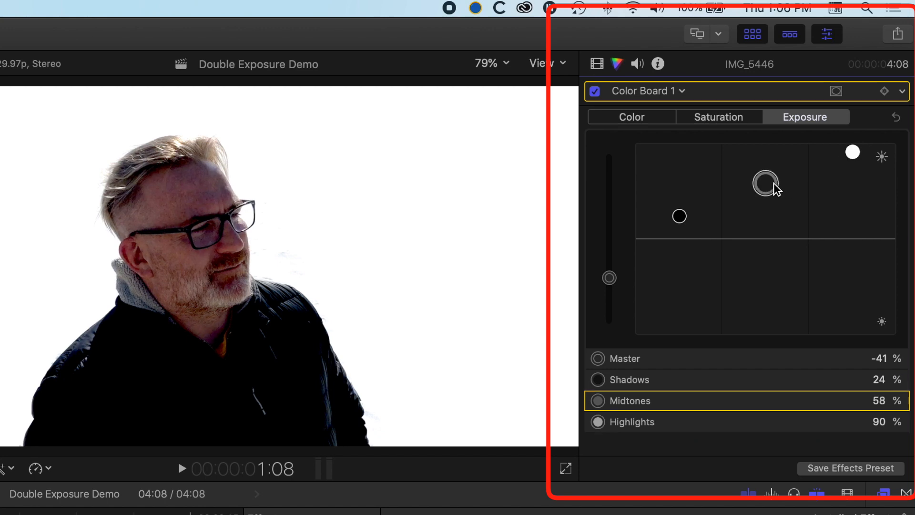
mouse_move(658, 98)
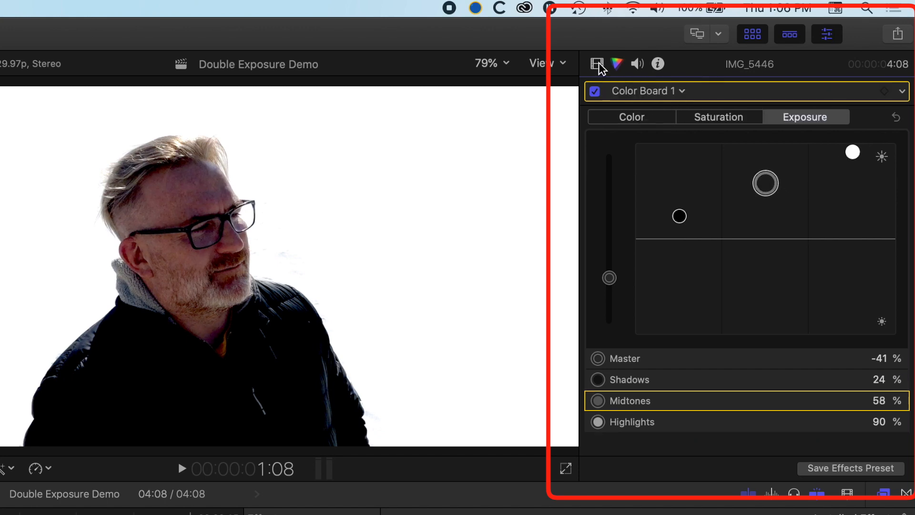
- Try Darken and Multiply blending on the IMG_5446 face clip, then return it to Normal at 75.41% opacity
click(596, 63)
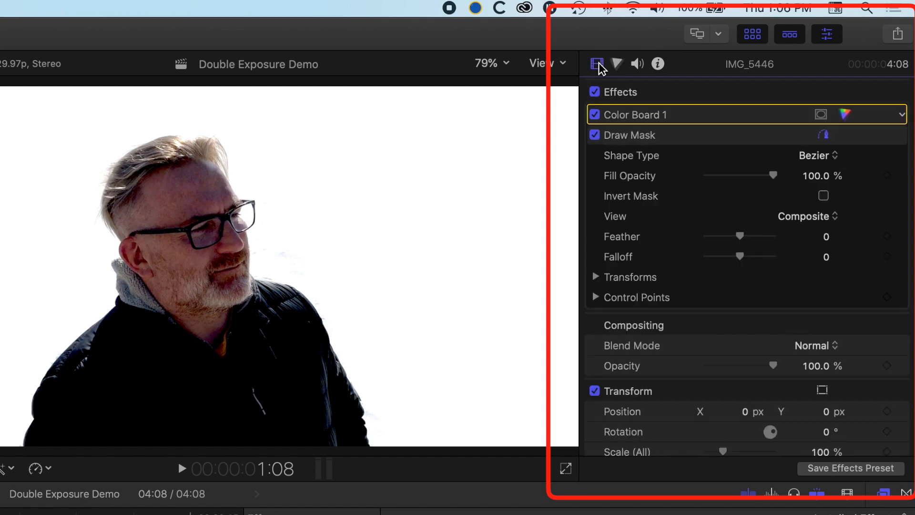
scroll(down, 3)
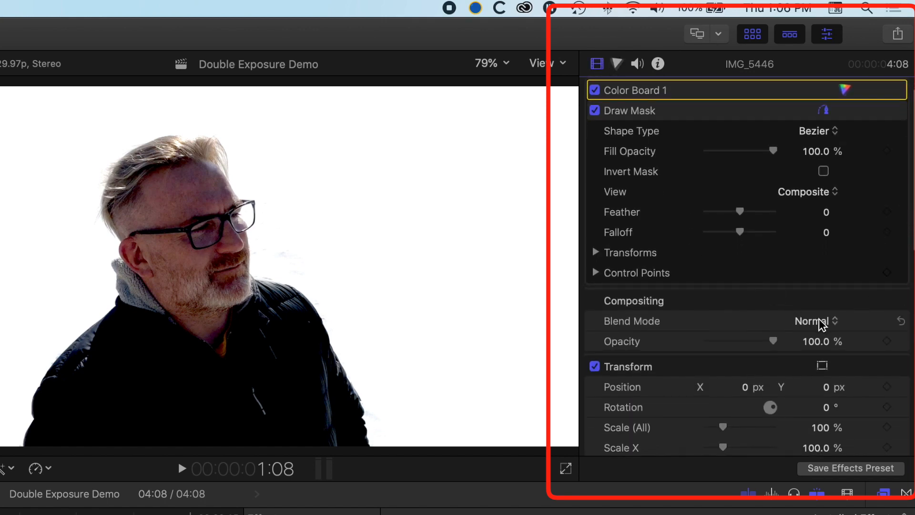
click(816, 320)
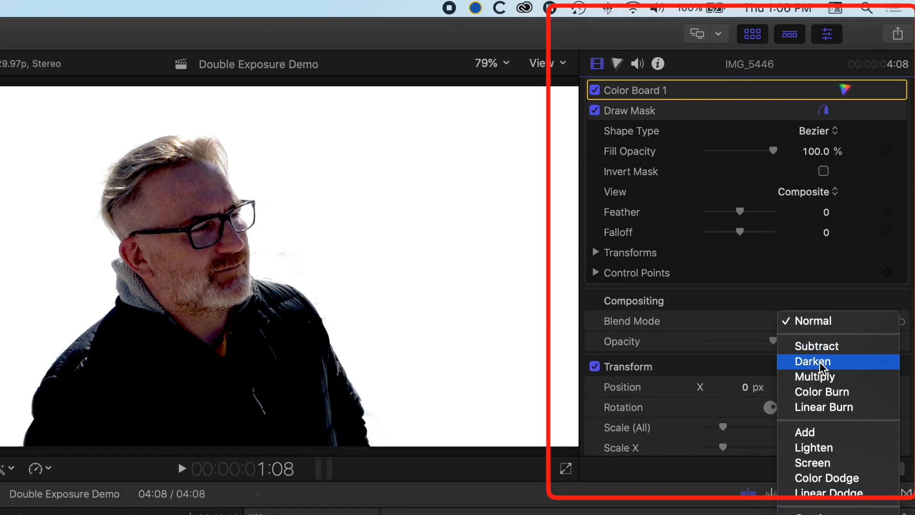
click(812, 361)
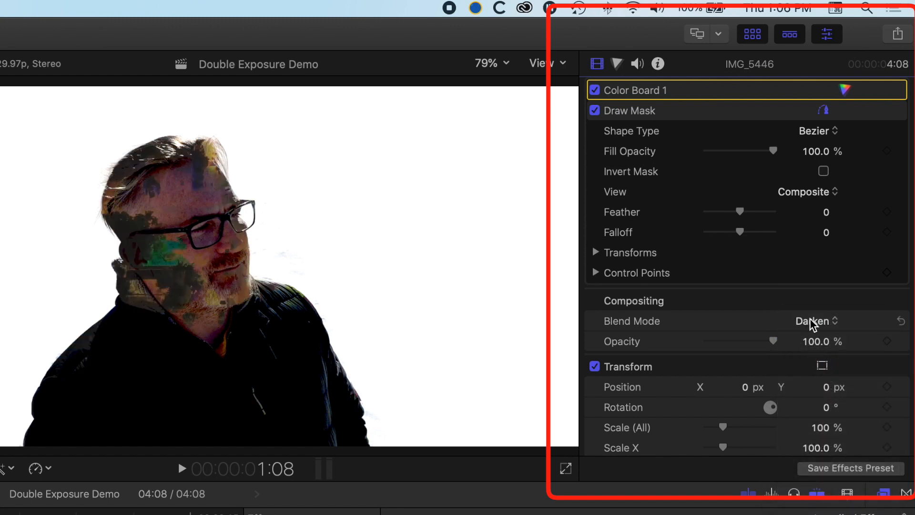
click(814, 320)
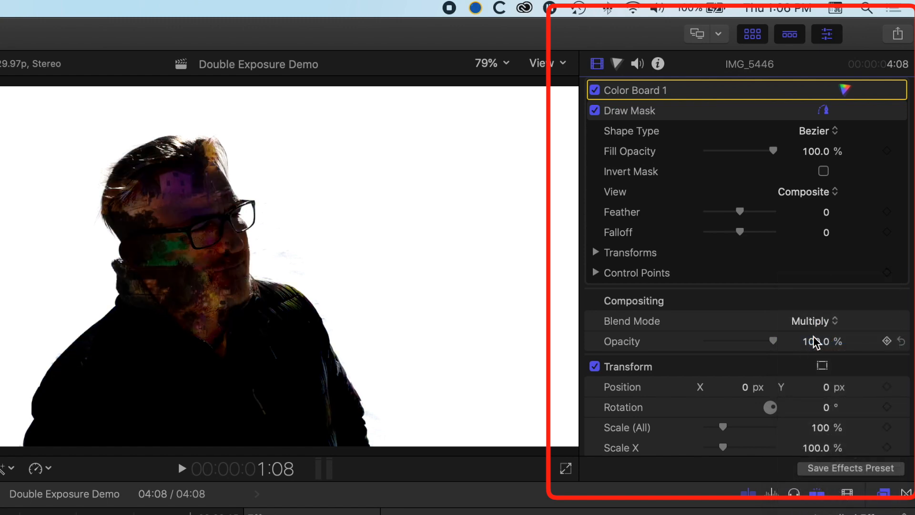
click(812, 320)
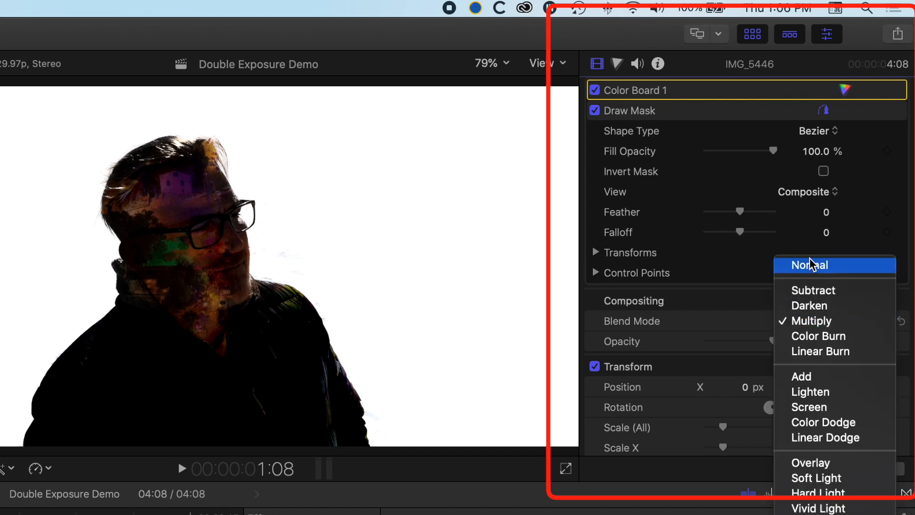
click(810, 265)
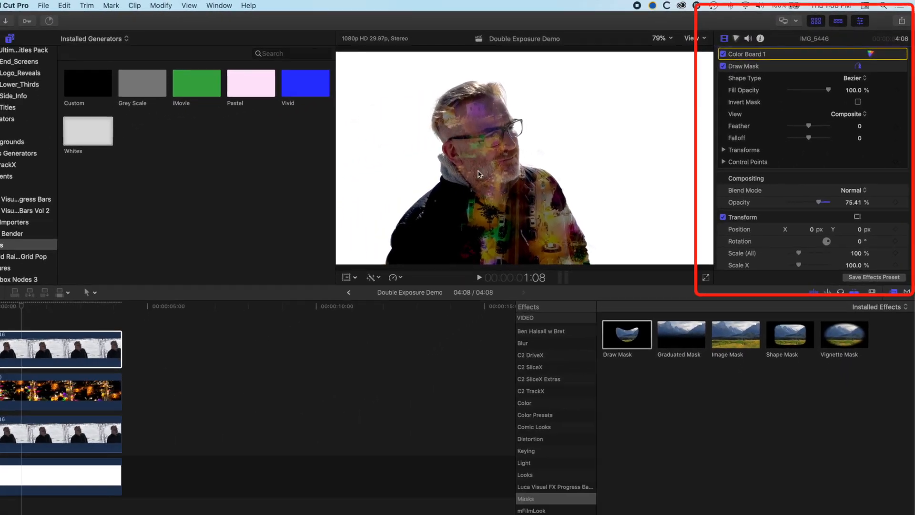
scroll(down, 3)
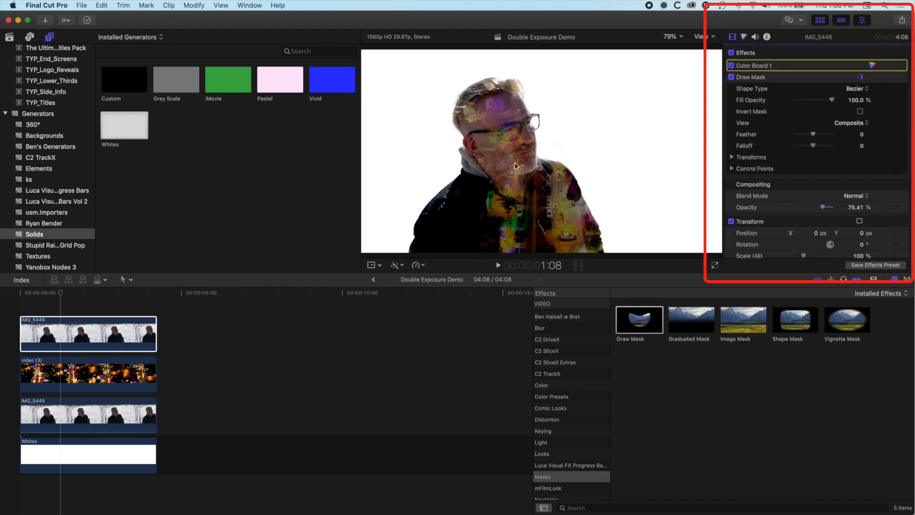
mouse_move(781, 329)
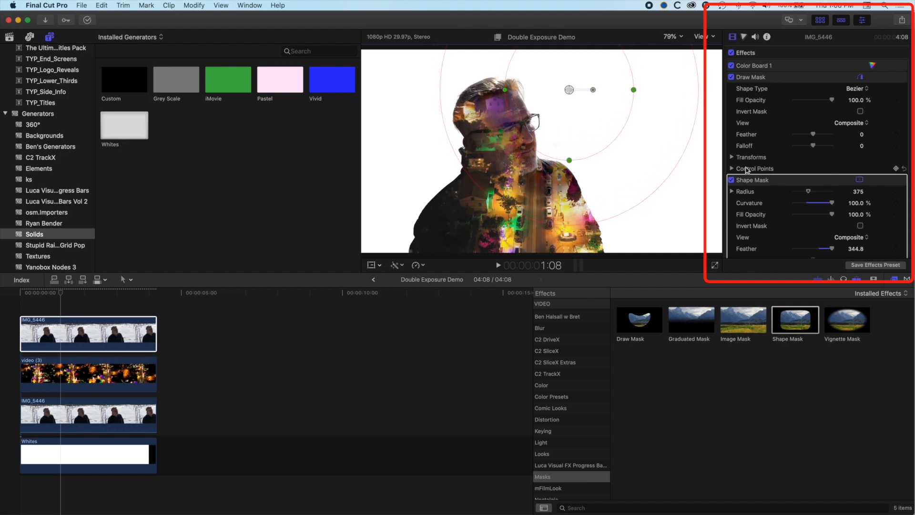
mouse_move(498, 169)
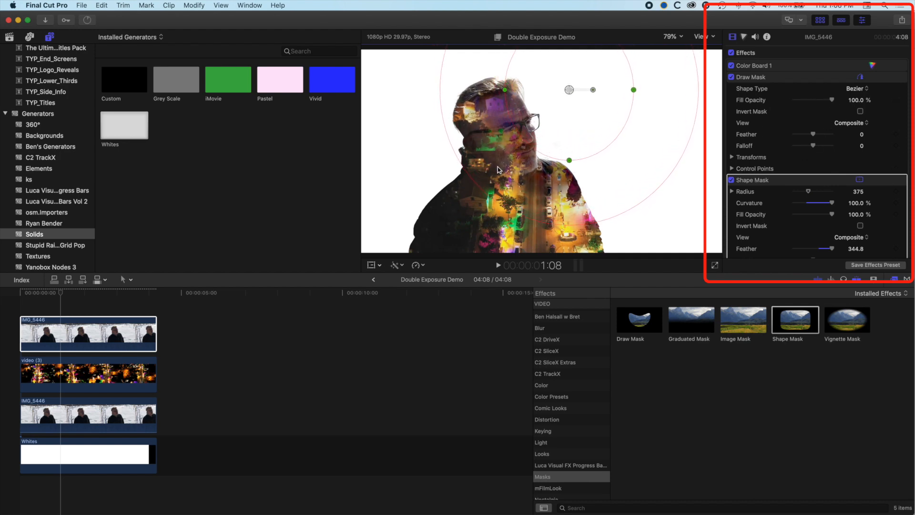
- Scroll up in the Inspector while fitting the Shape Mask (radius 375, feather 344.8)
scroll(up, 3)
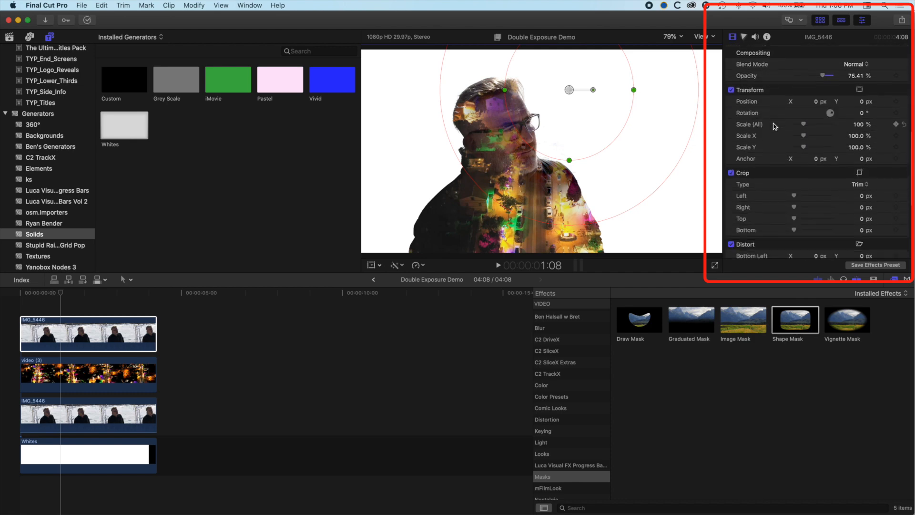